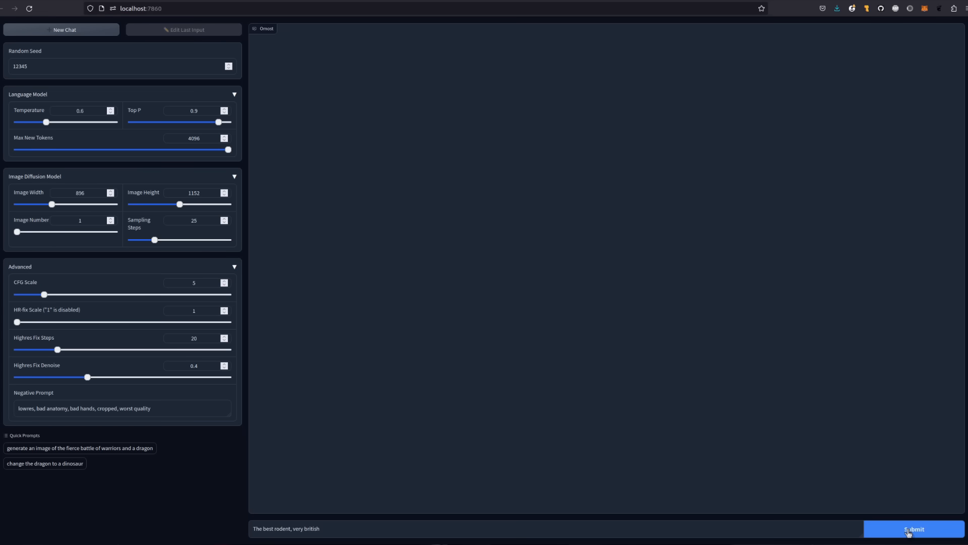
Step: Submit the 'The best rodent, very british' prompt and review the generated canvas code
click(914, 529)
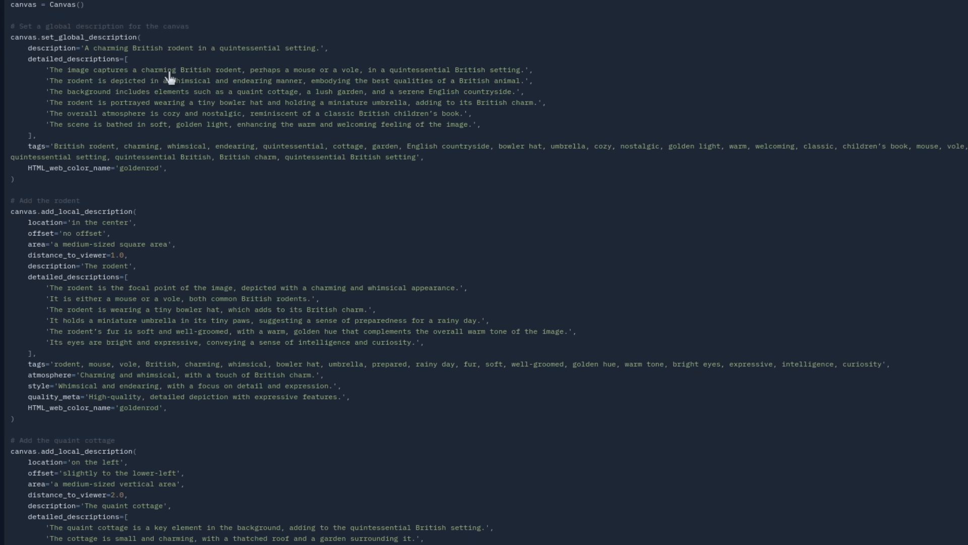
scroll(up, 3)
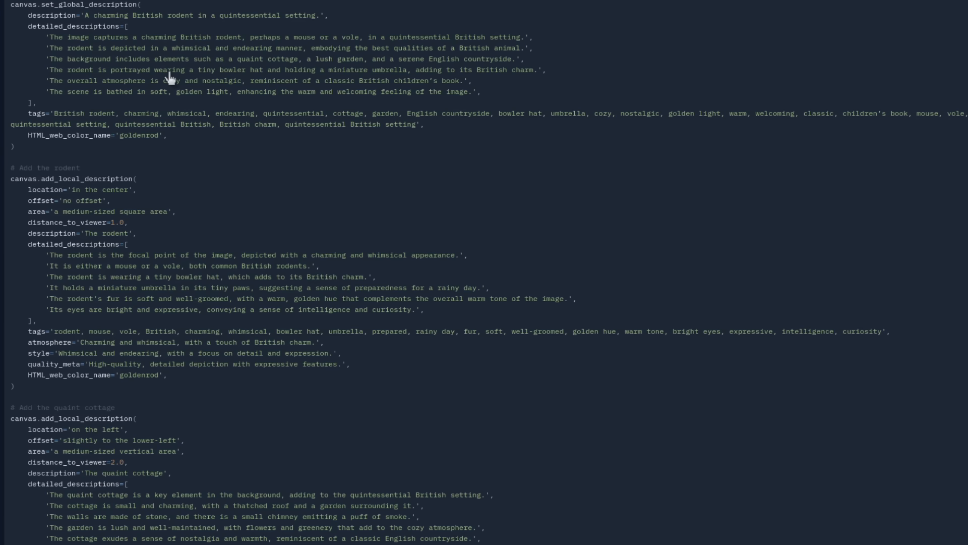
scroll(down, 3)
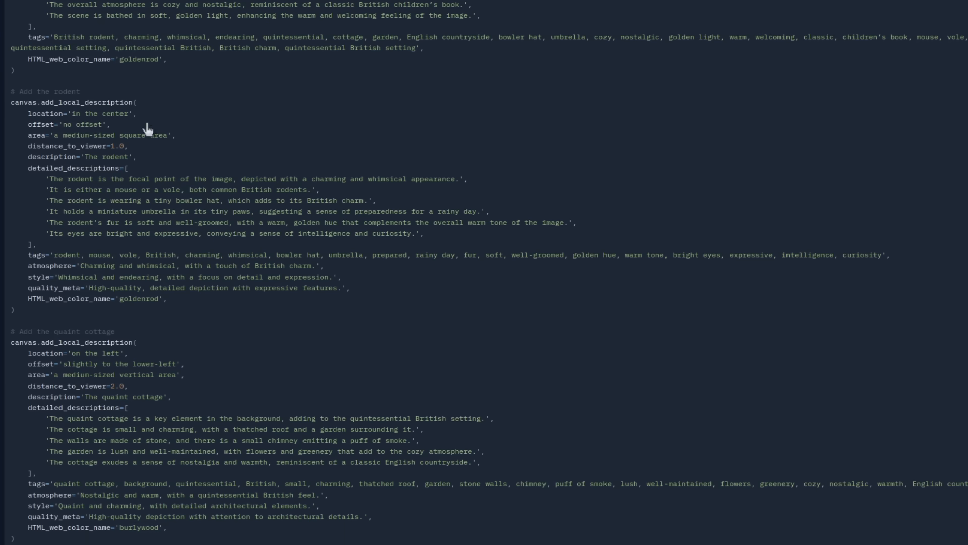
scroll(down, 3)
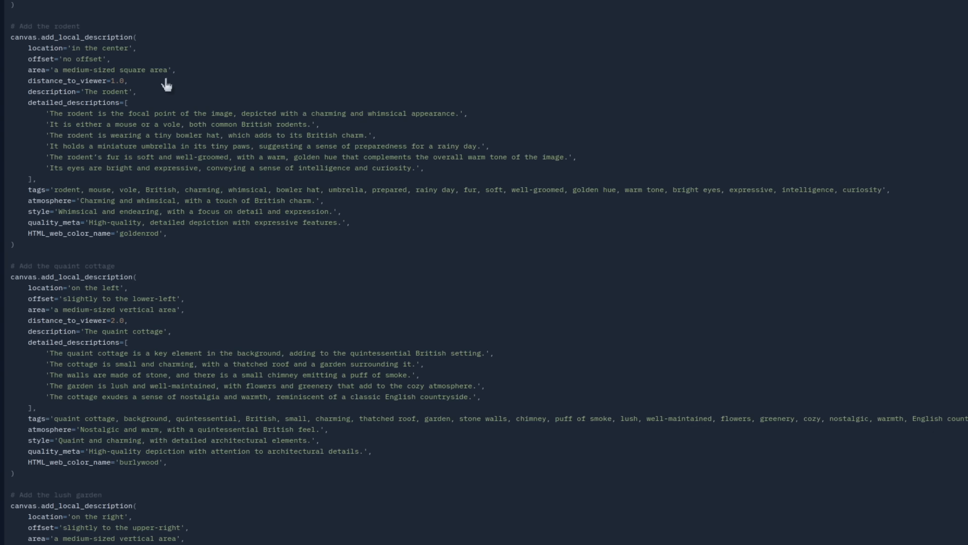
scroll(down, 3)
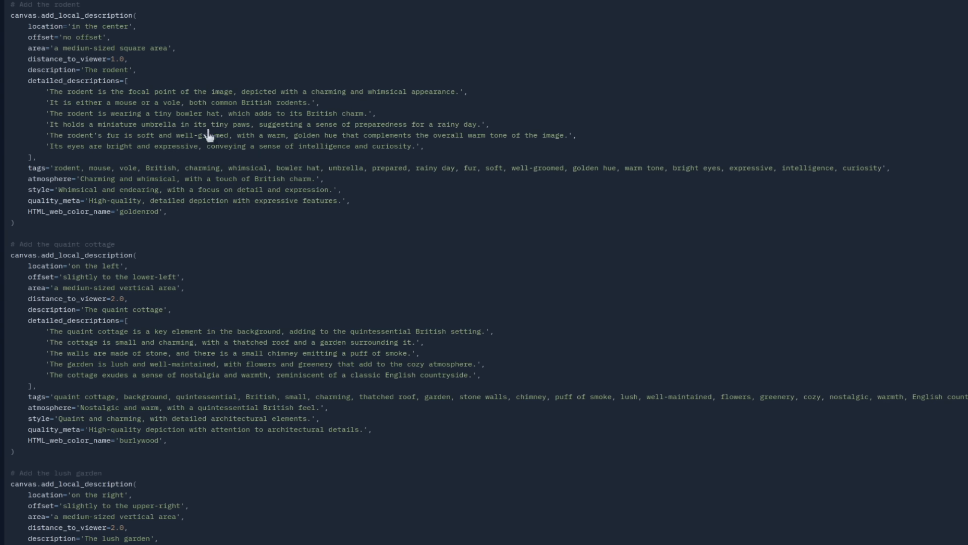
scroll(down, 3)
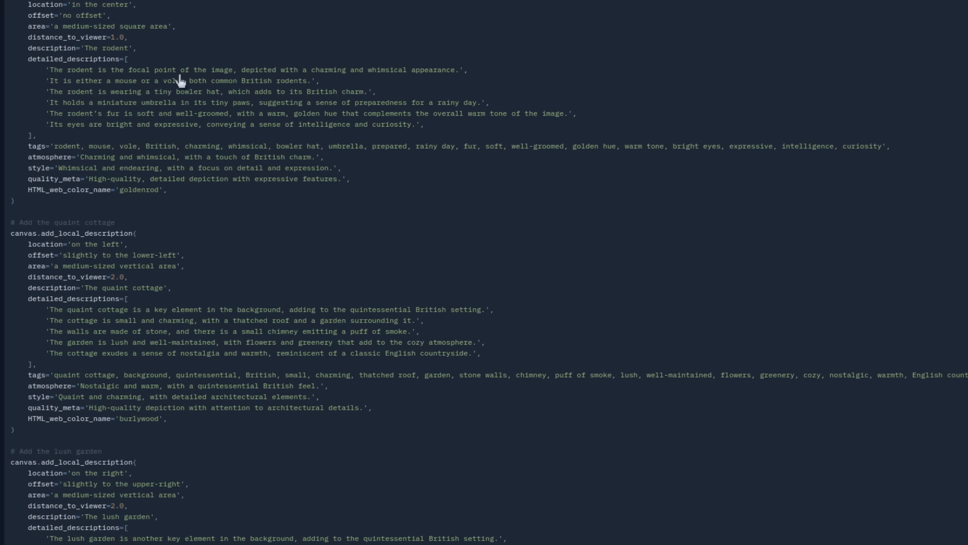
mouse_move(537, 164)
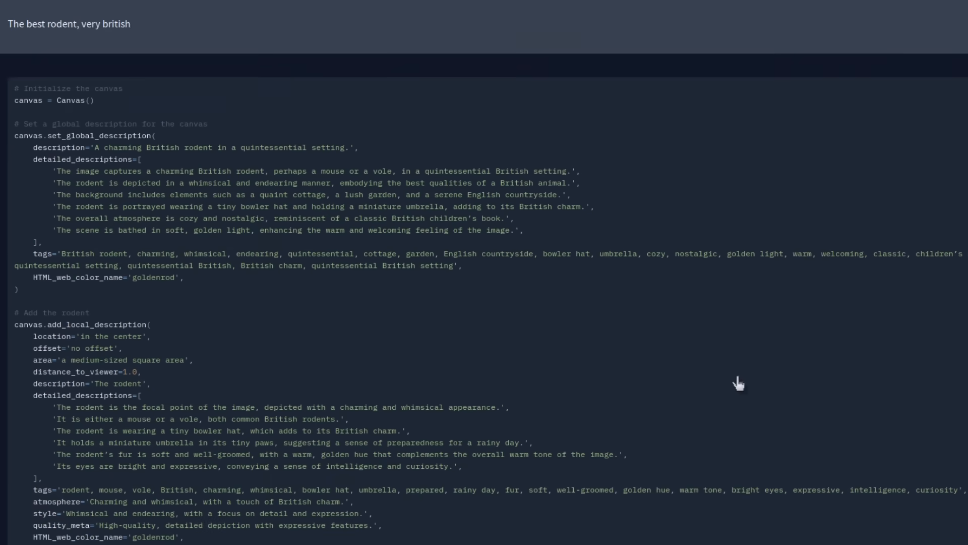
mouse_move(111, 148)
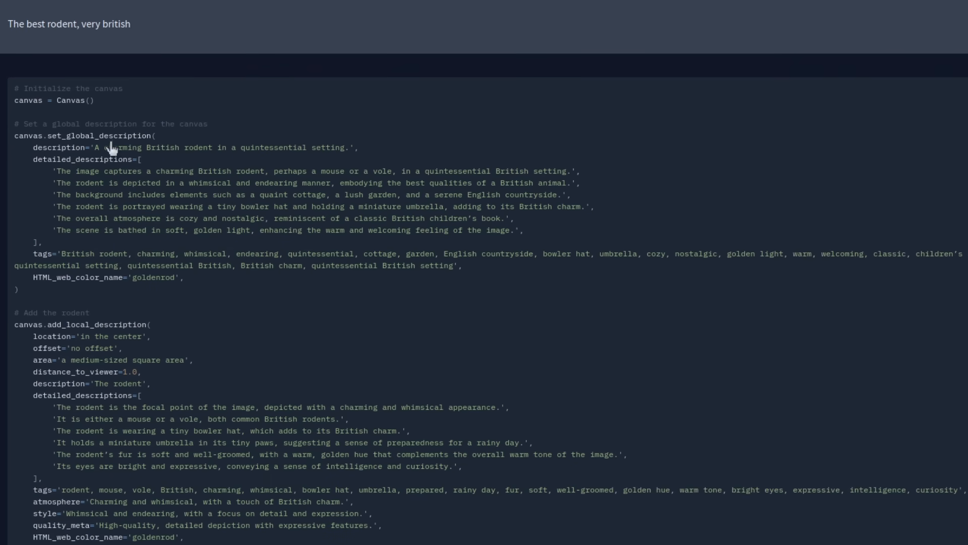
Step: Scroll through the rest of the canvas code down to the English countryside element
scroll(down, 3)
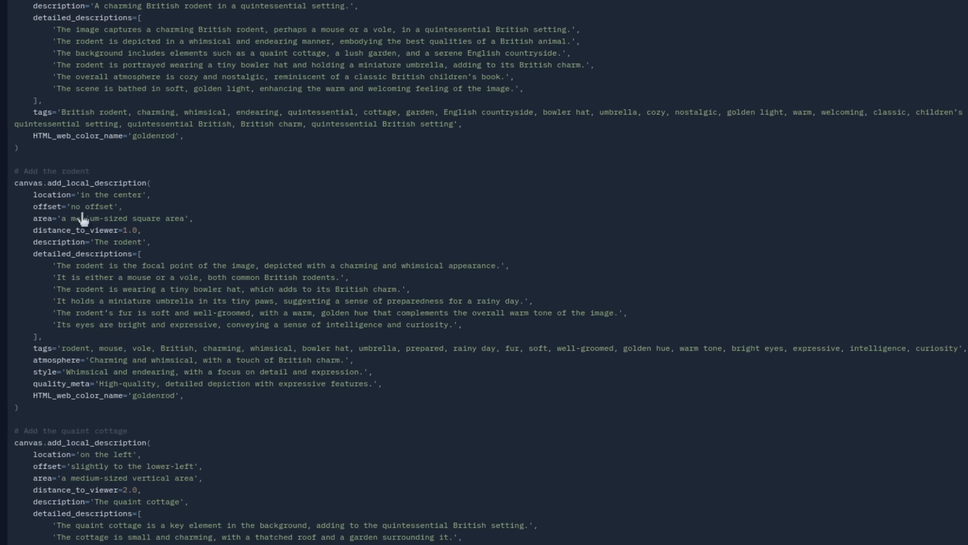
scroll(down, 3)
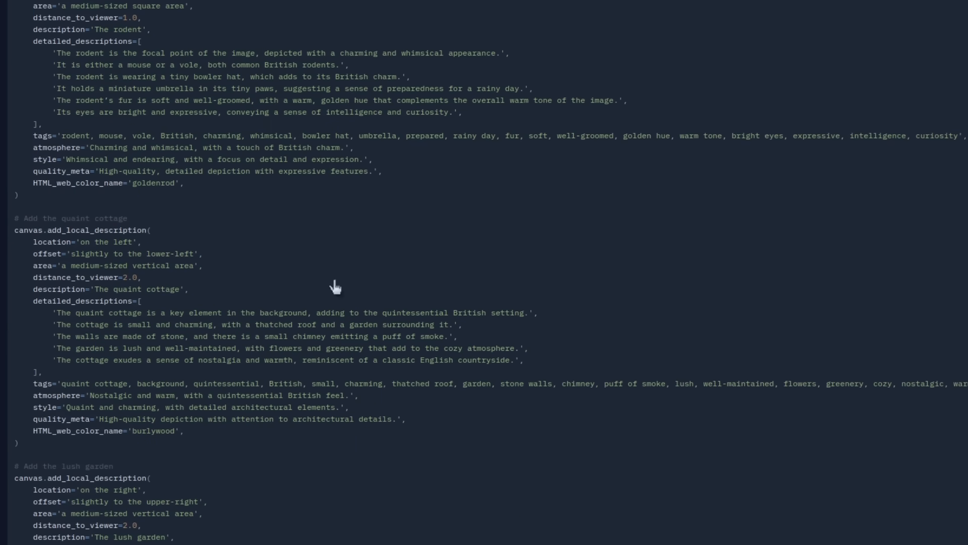
scroll(down, 3)
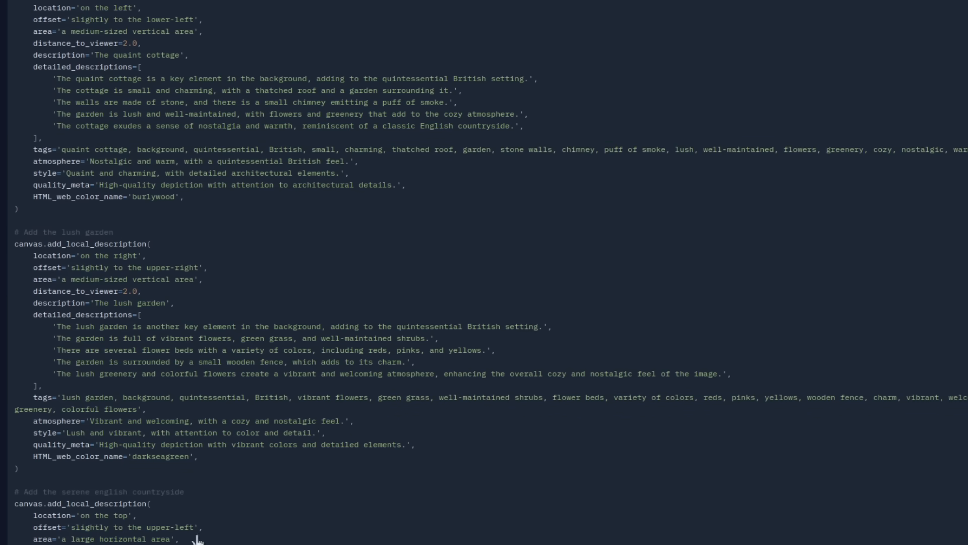
mouse_move(916, 536)
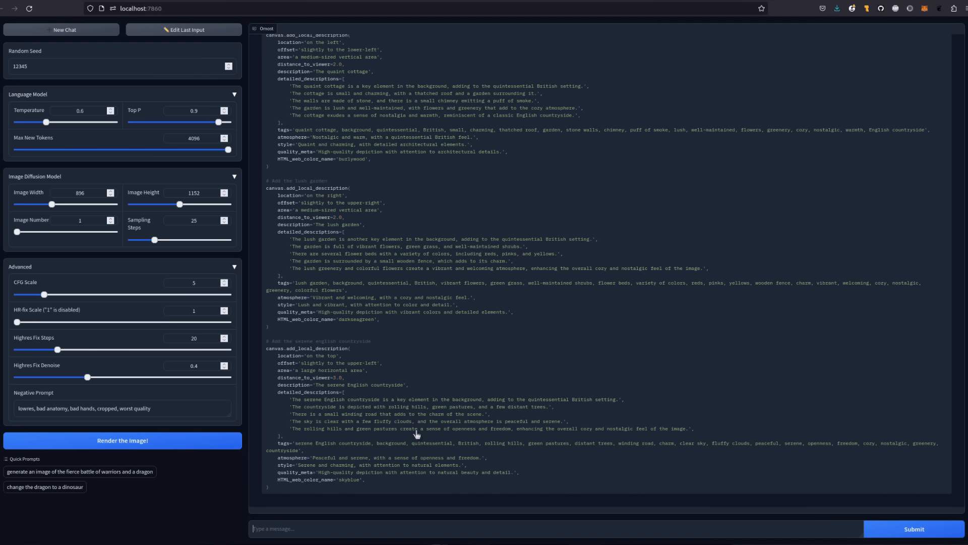
mouse_move(409, 379)
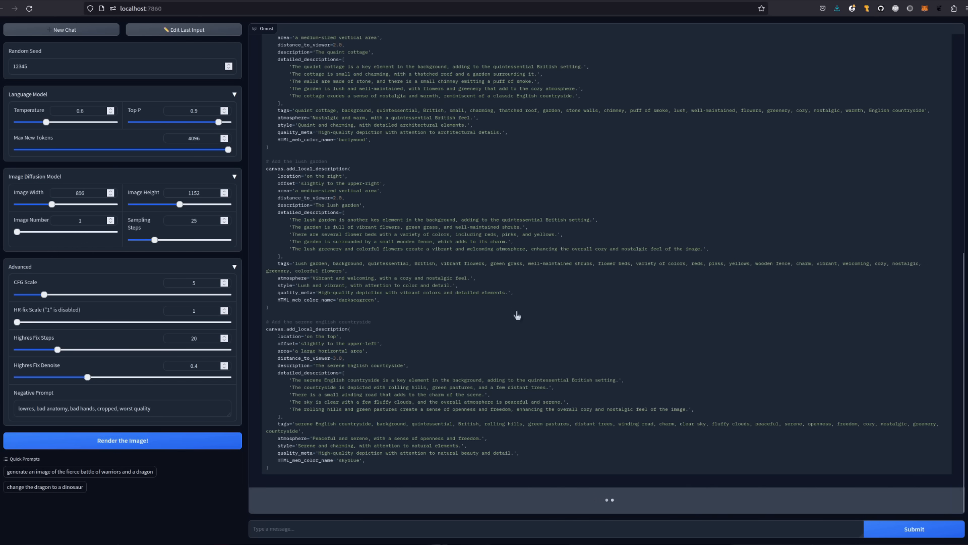
mouse_move(551, 450)
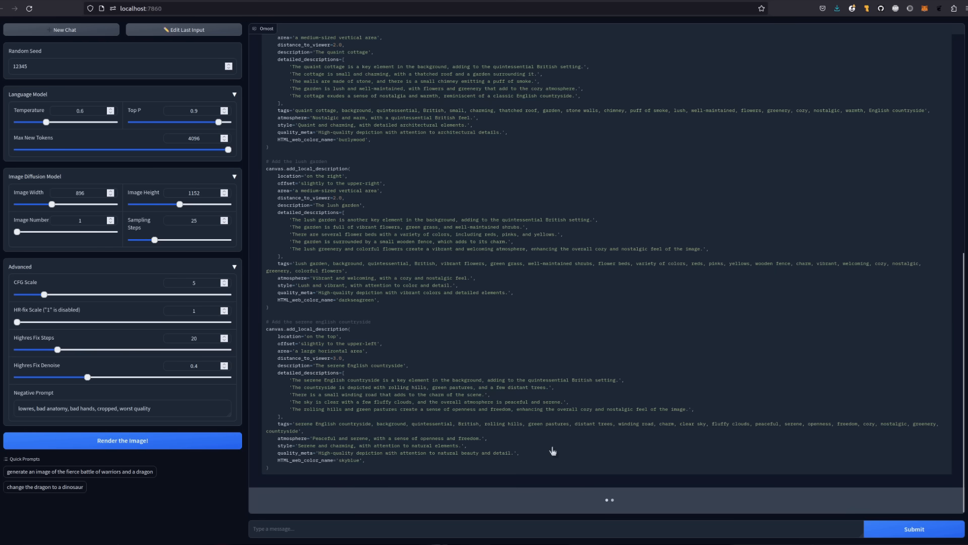
Step: Render the bowler-hatted mouse image and view the PNG full size in its own tab
click(122, 440)
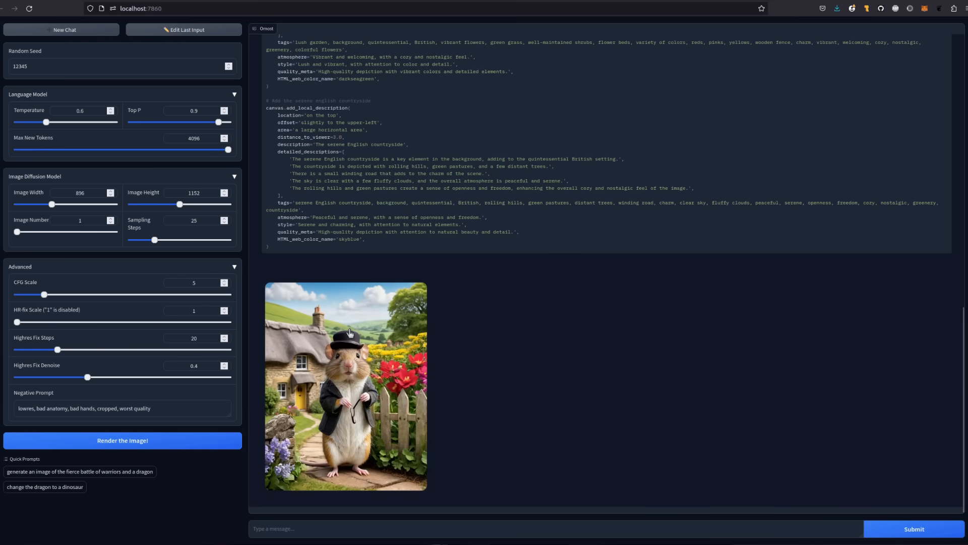
click(346, 385)
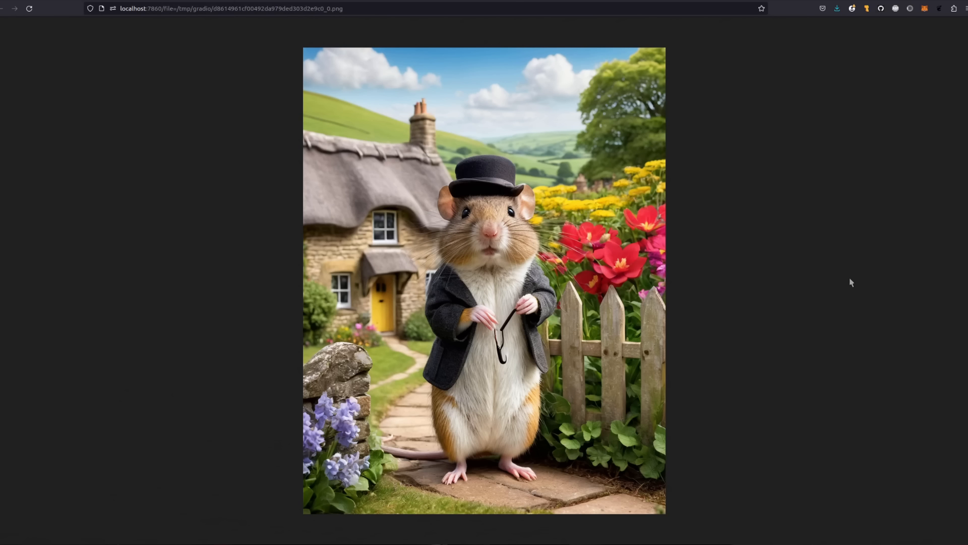
mouse_move(845, 283)
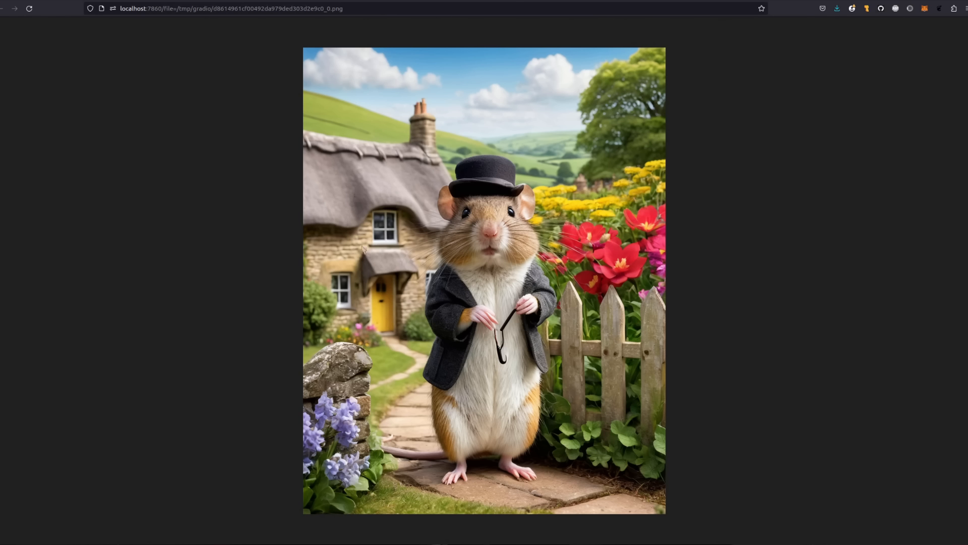
mouse_move(386, 295)
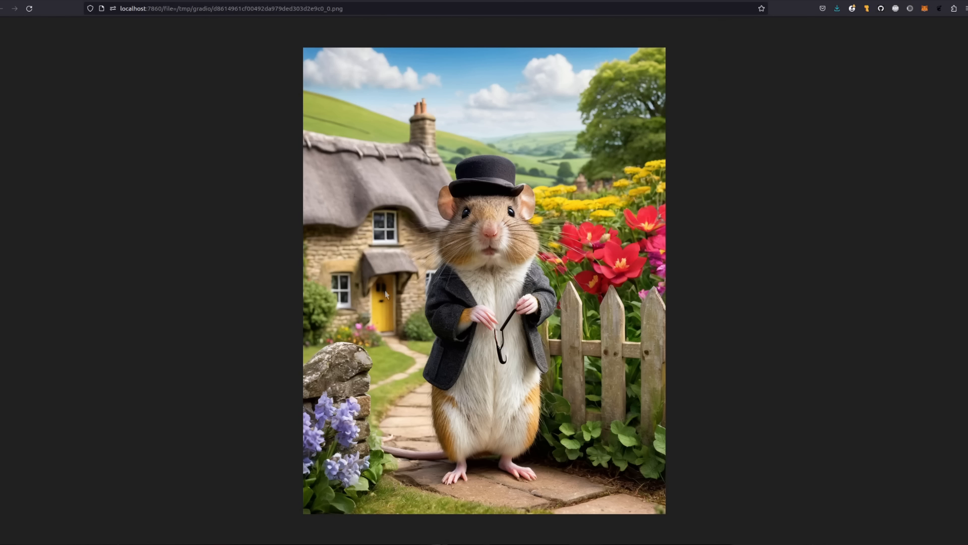
mouse_move(384, 295)
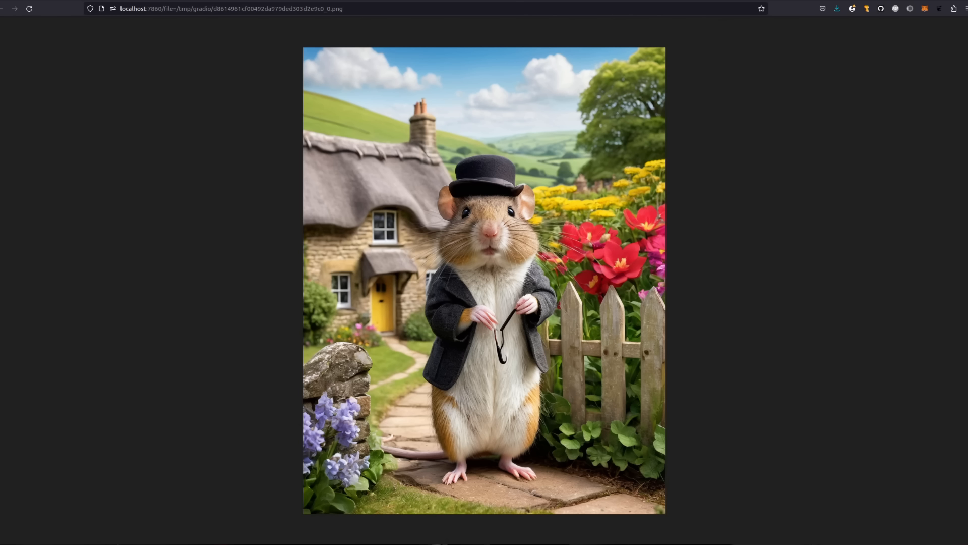
Step: Return to Omost and render a second mouse image with seed 12349
click(14, 8)
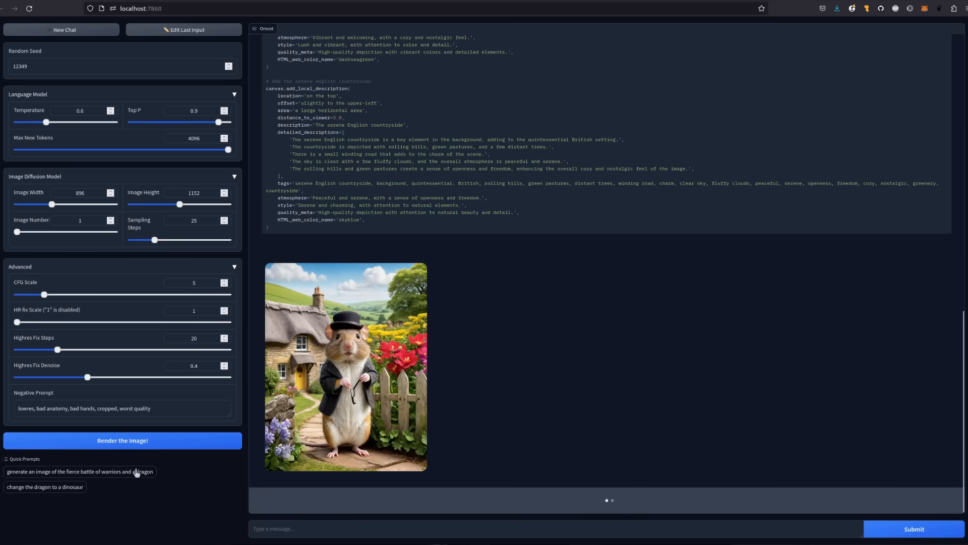
click(122, 441)
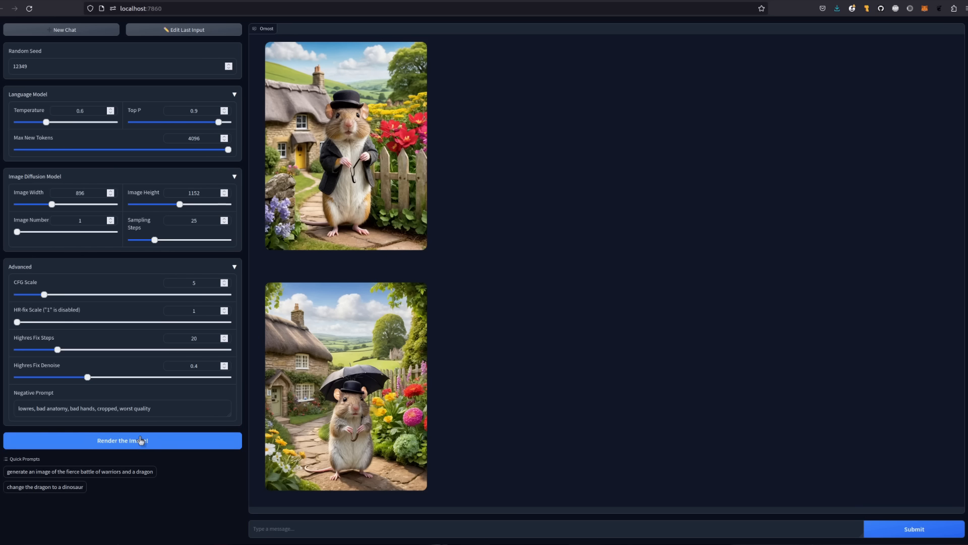
mouse_move(374, 373)
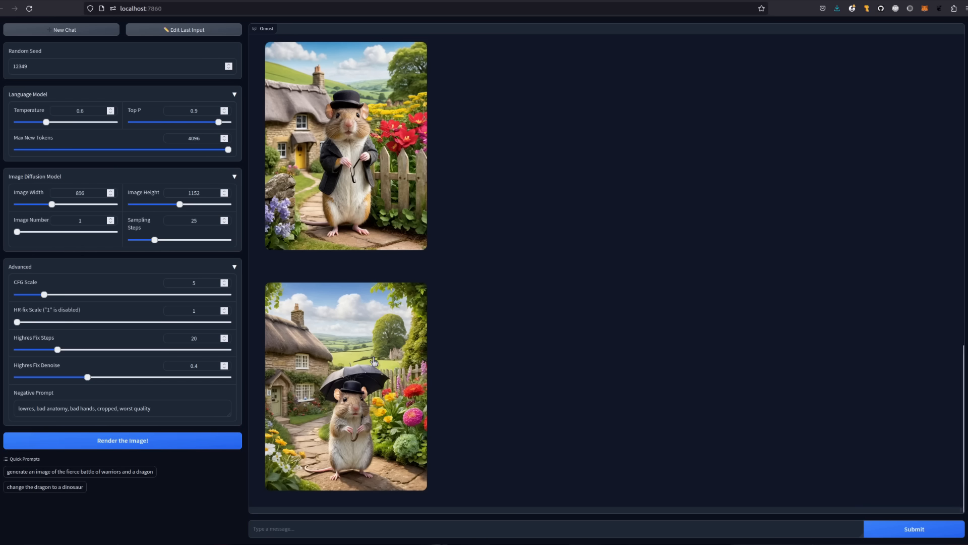
mouse_move(204, 331)
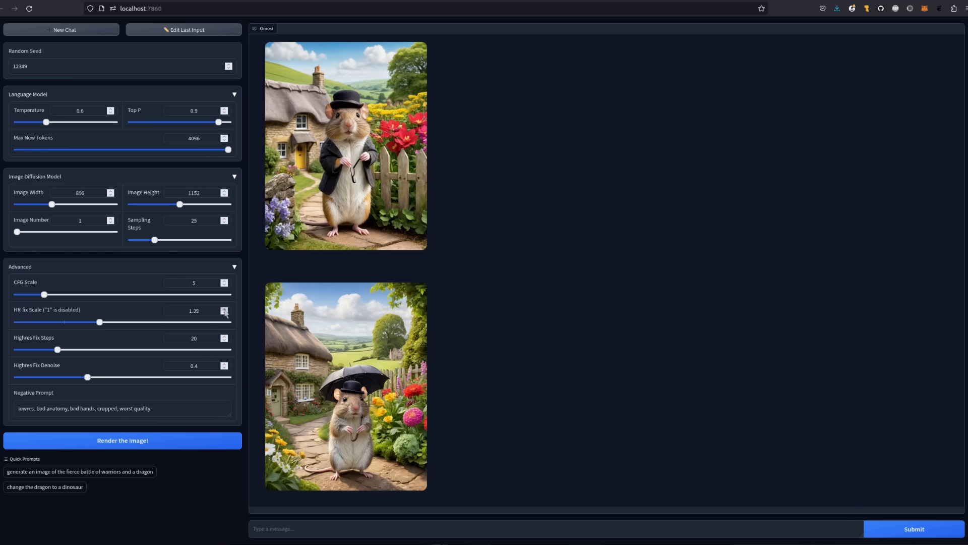
click(224, 309)
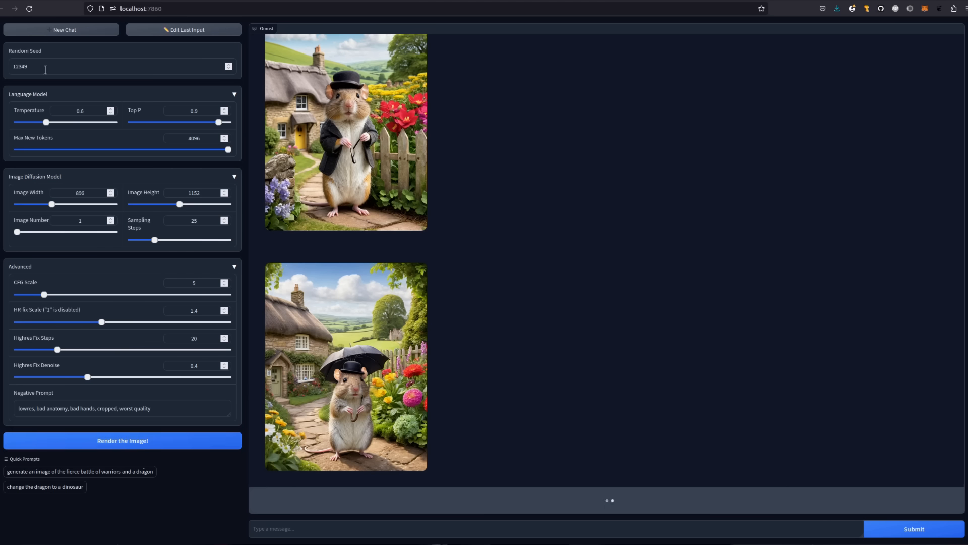
mouse_move(181, 491)
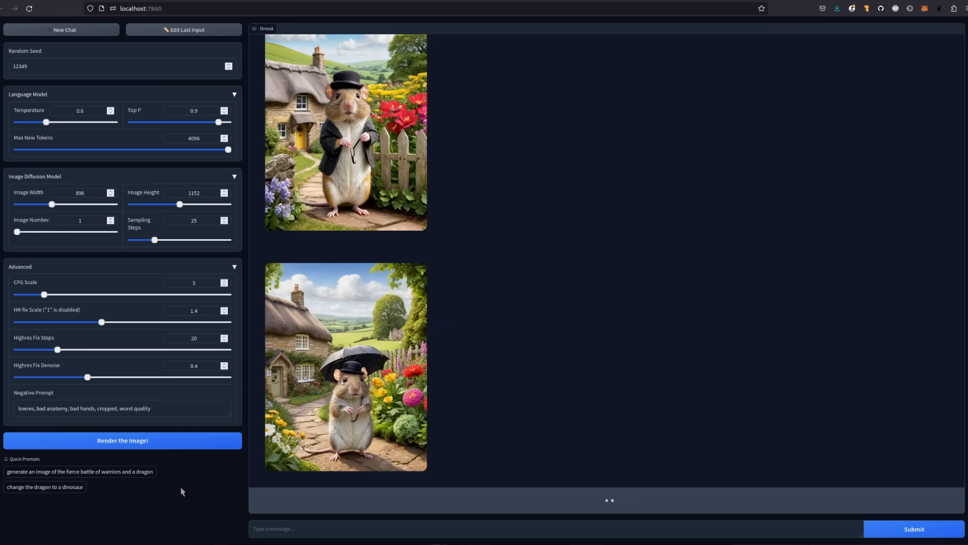
right_click(346, 160)
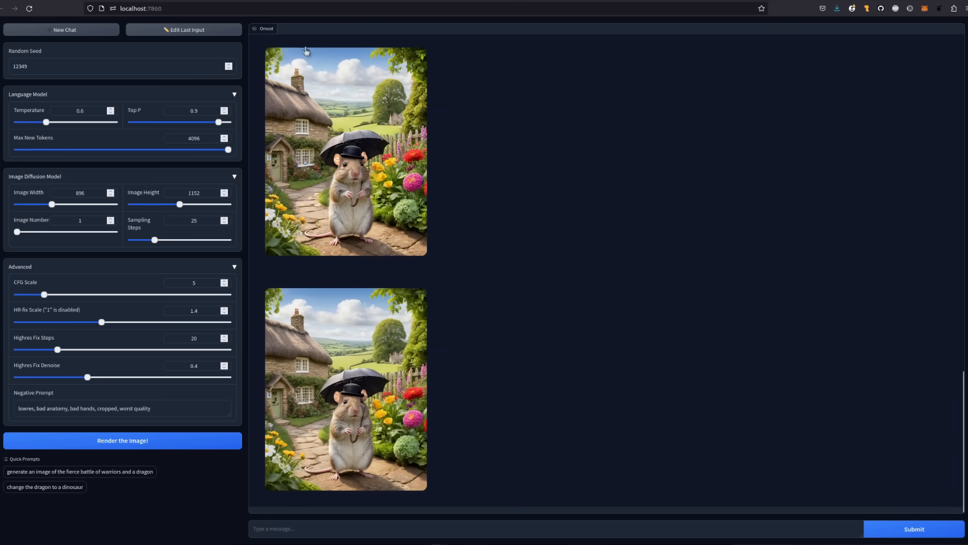
click(346, 151)
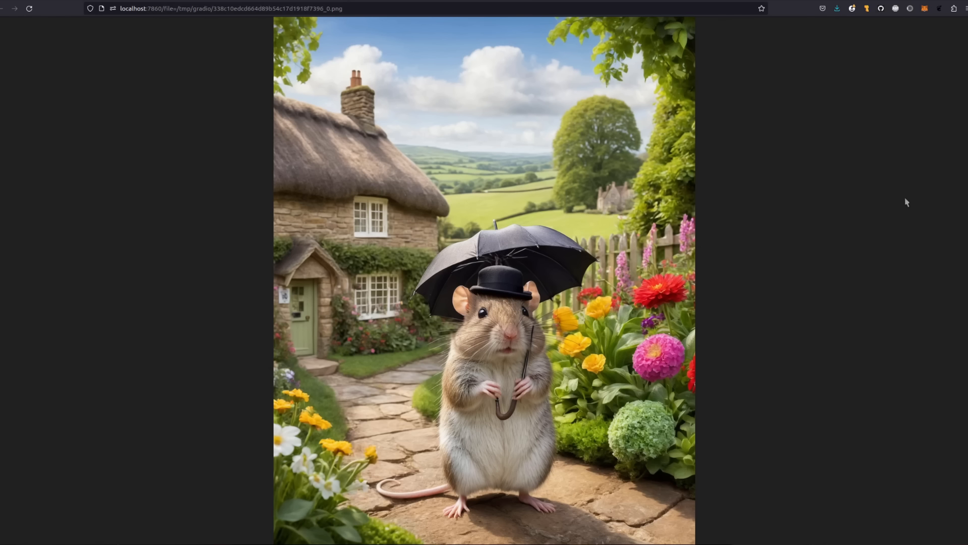
click(13, 8)
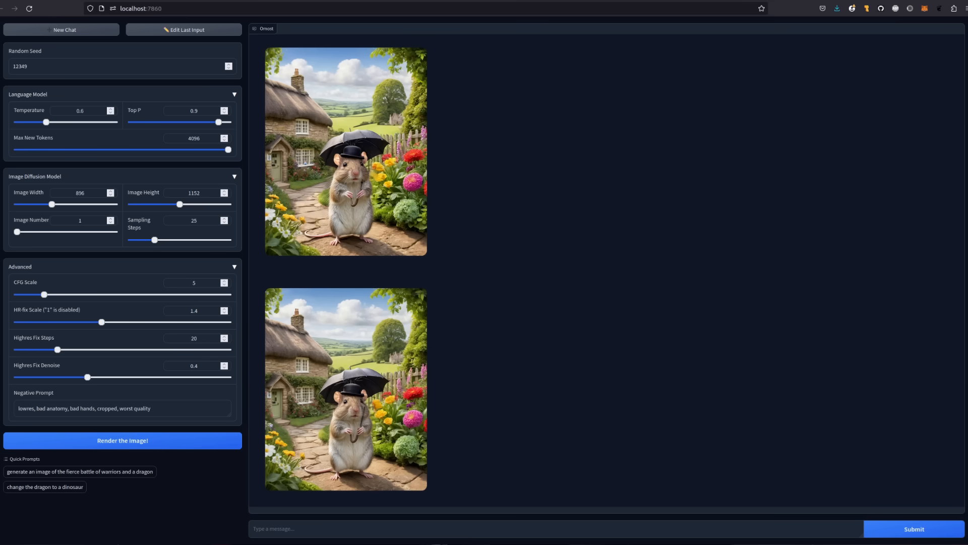
Step: Submit 'Change the rodent into an evil kitten' and view the new canvas code
text(Change the rodent into an evil kitten)
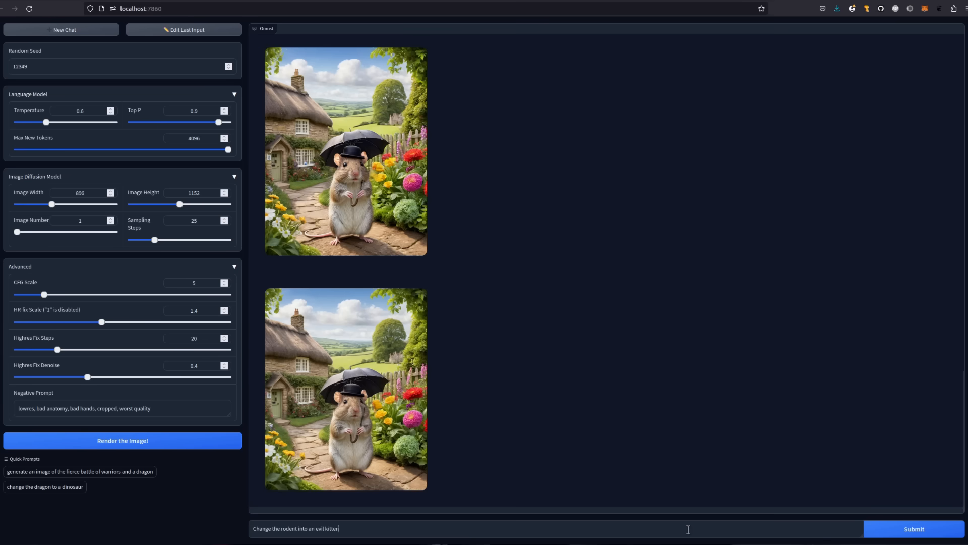
mouse_move(849, 537)
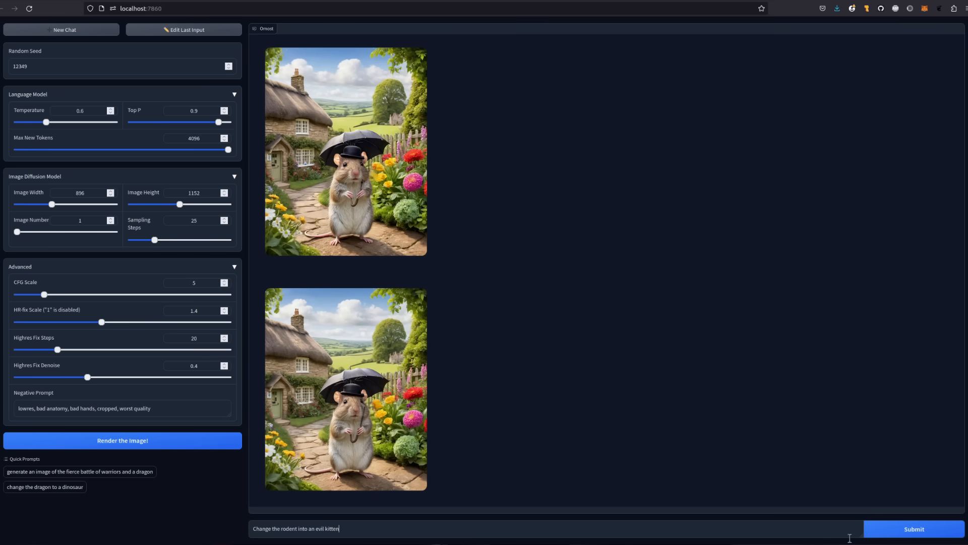
click(912, 528)
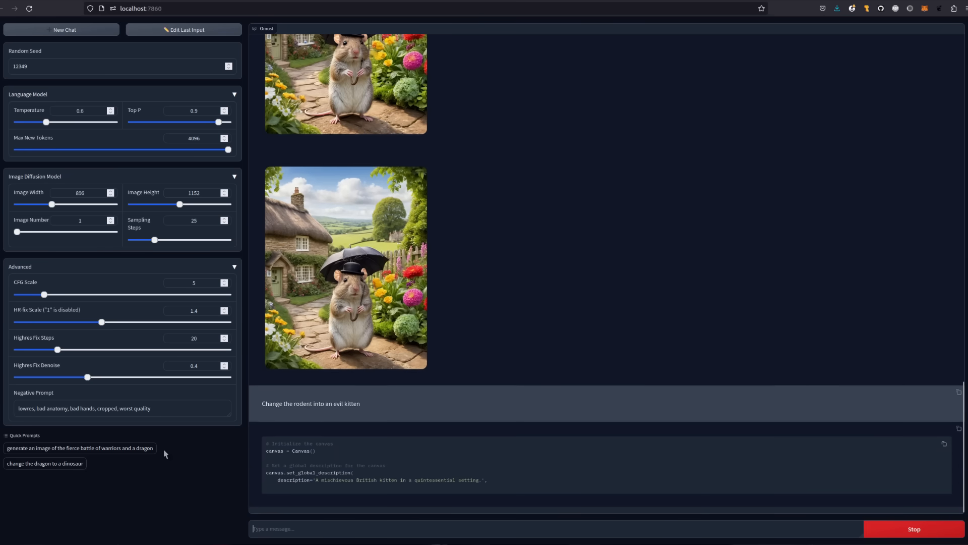
scroll(down, 3)
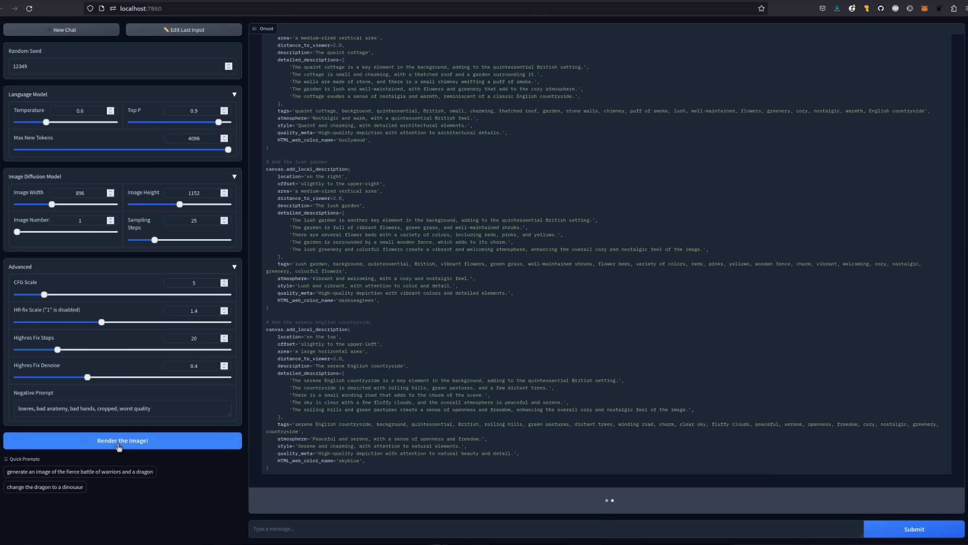
Step: Render the kitten scene, view the image full size, and return to the Omost chat
click(122, 441)
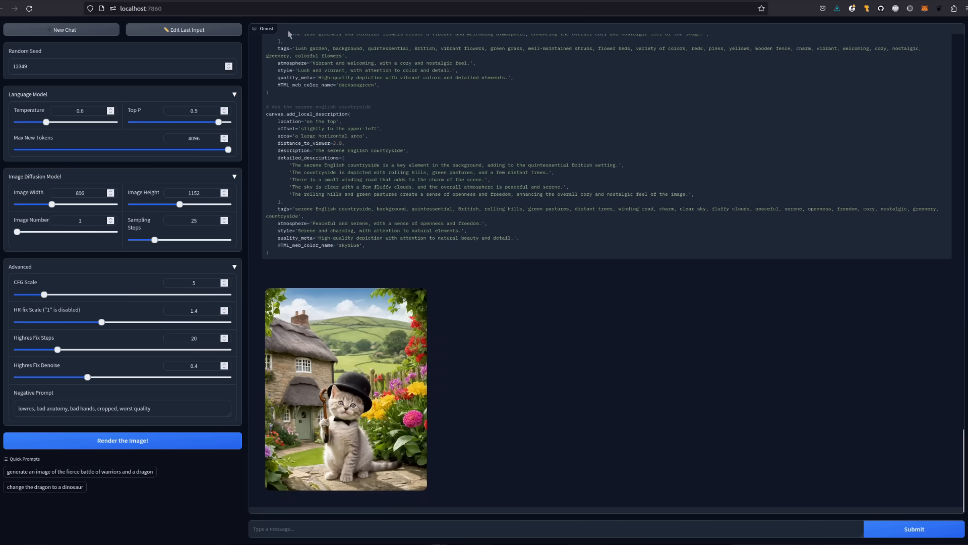
click(345, 387)
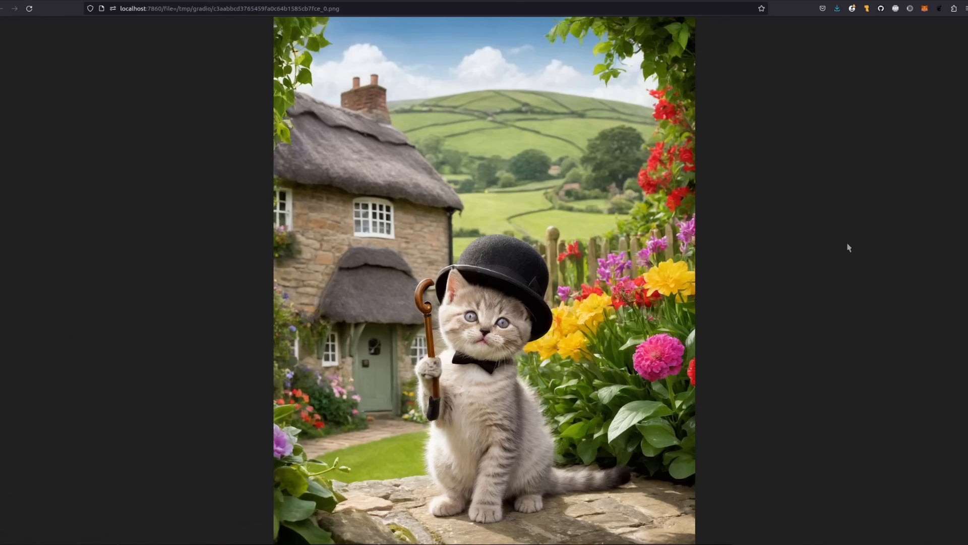
click(14, 8)
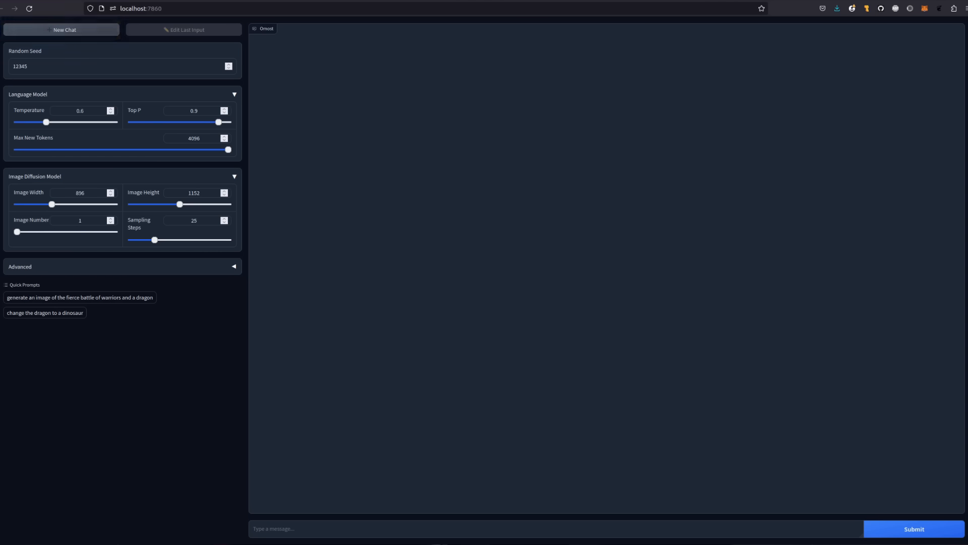
Step: Submit the prompt for the blue rat in a purple top hat on a yellow No Cats box
click(914, 529)
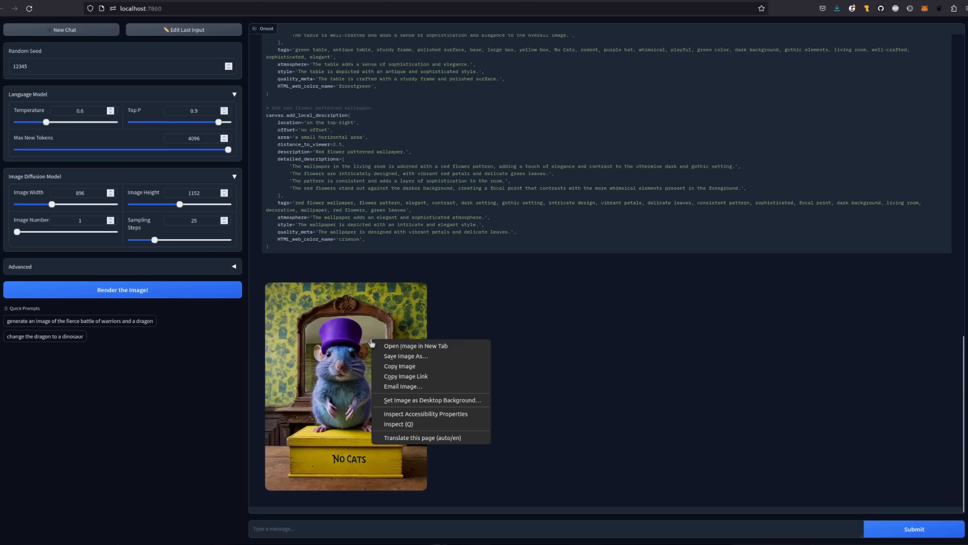
click(415, 346)
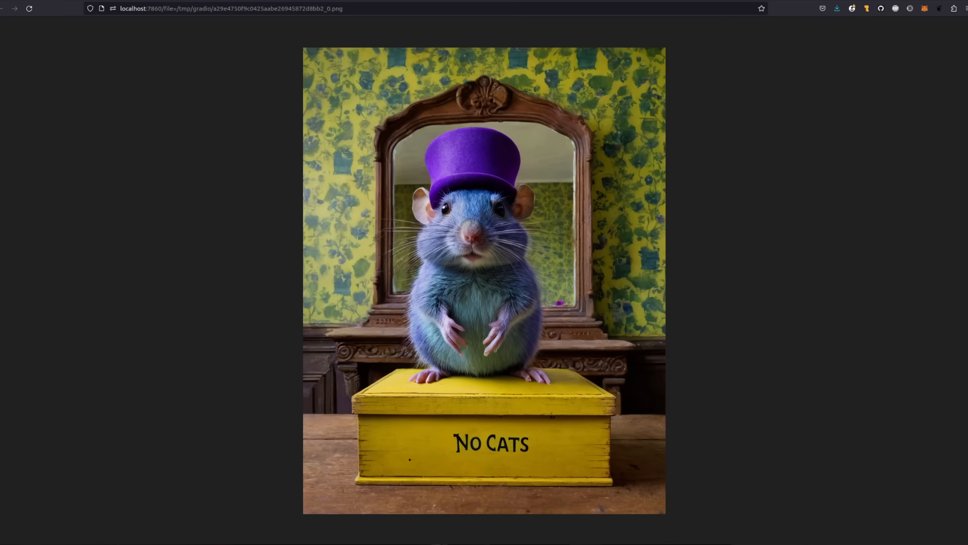
click(13, 8)
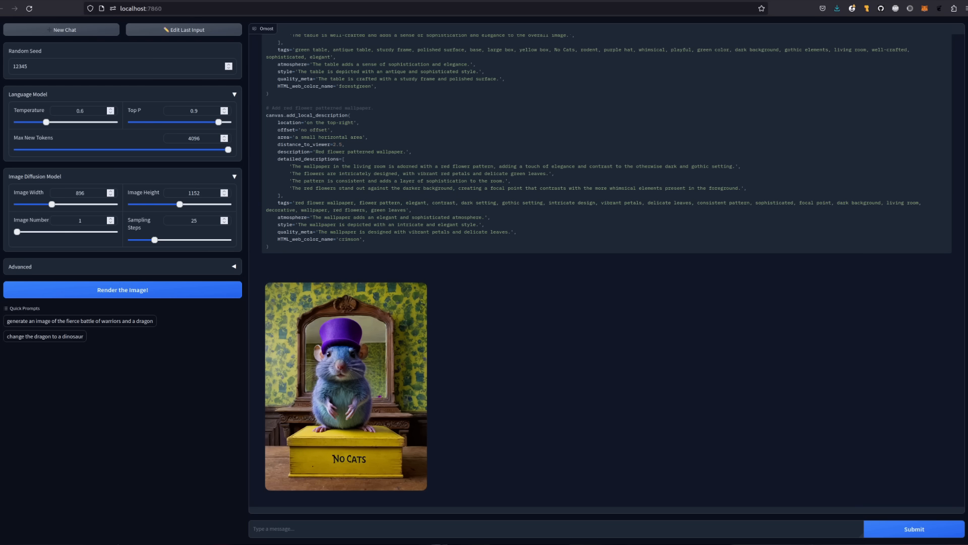
click(61, 29)
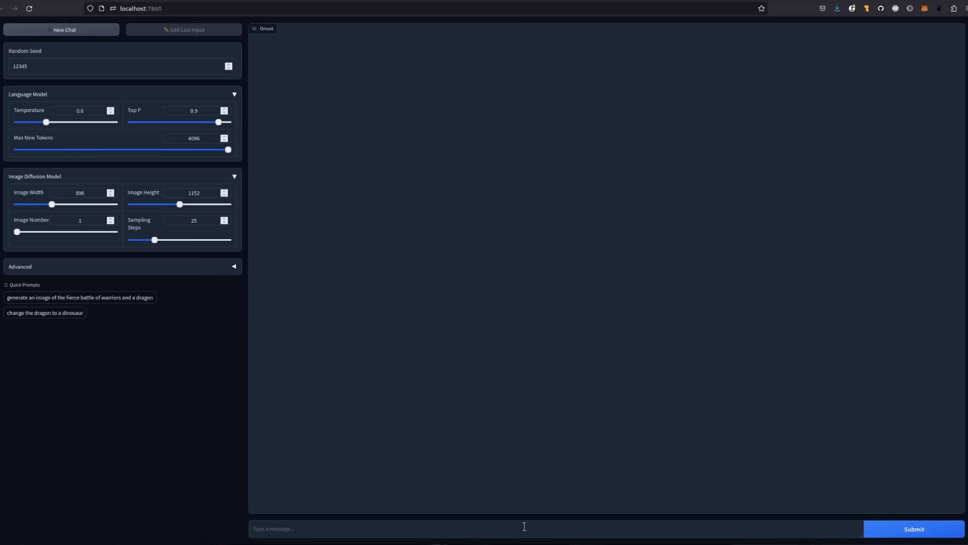
Step: Submit the graffiti caricature prompt and view the rendered man-and-woman wall image
click(913, 529)
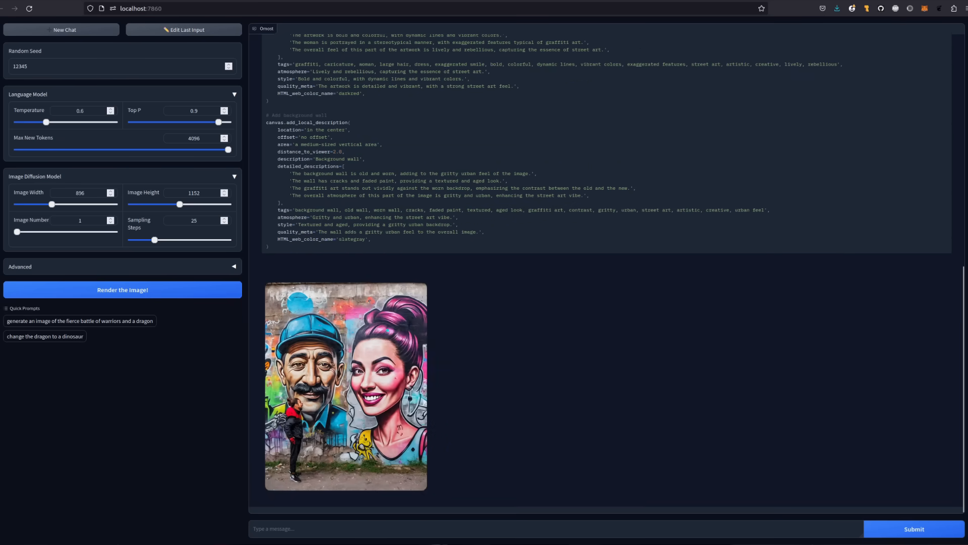
click(346, 385)
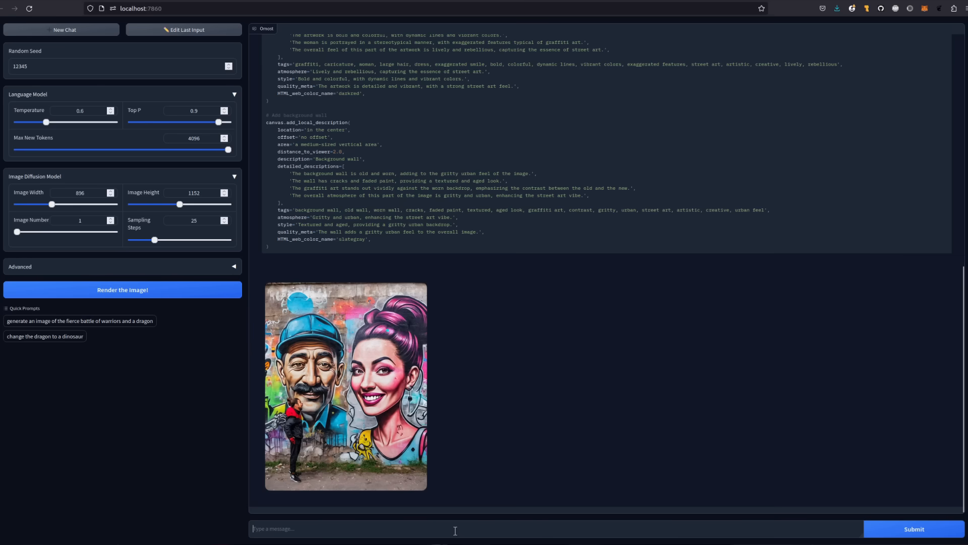
Step: Submit 'Make the man and woman switch positions.' and view the swapped graffiti render on its own
text(Make the man and woman switch positions.)
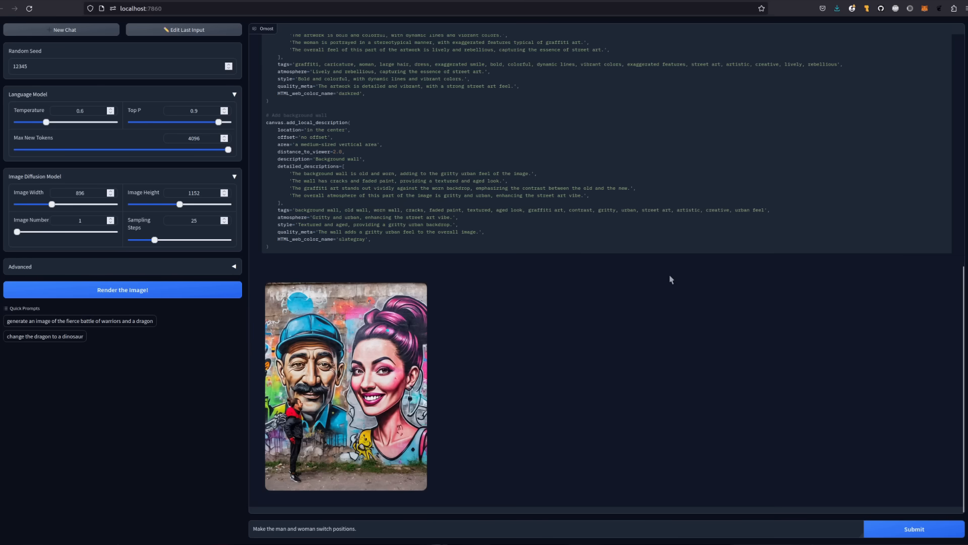
mouse_move(929, 510)
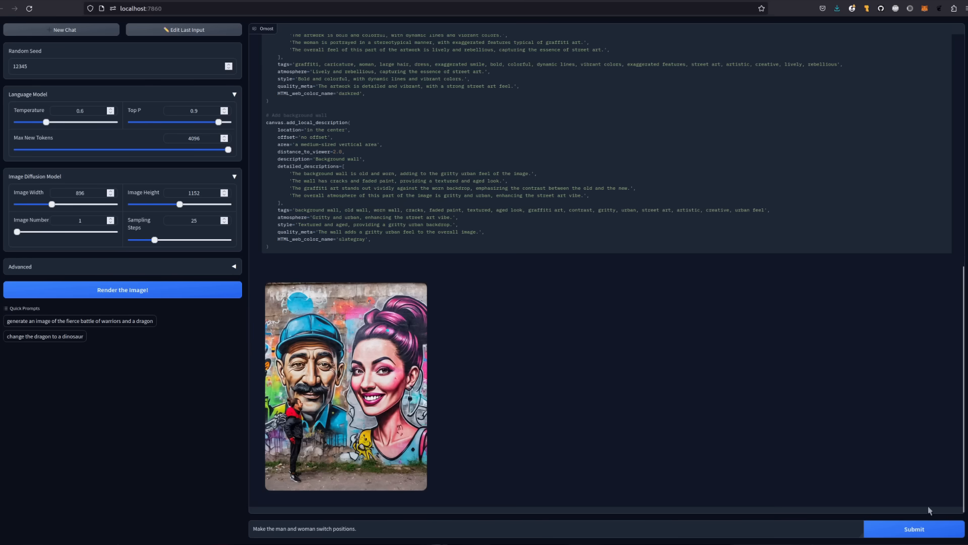
click(912, 528)
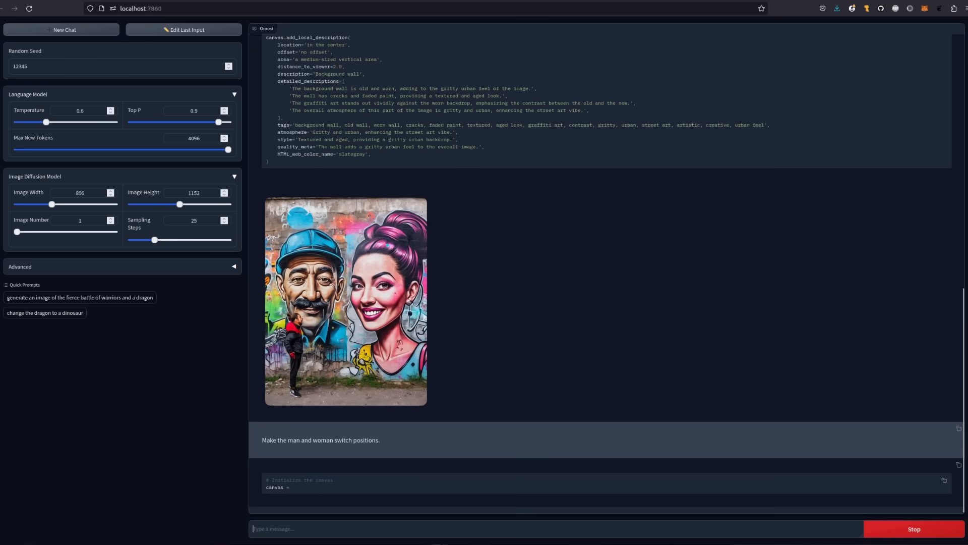
scroll(down, 3)
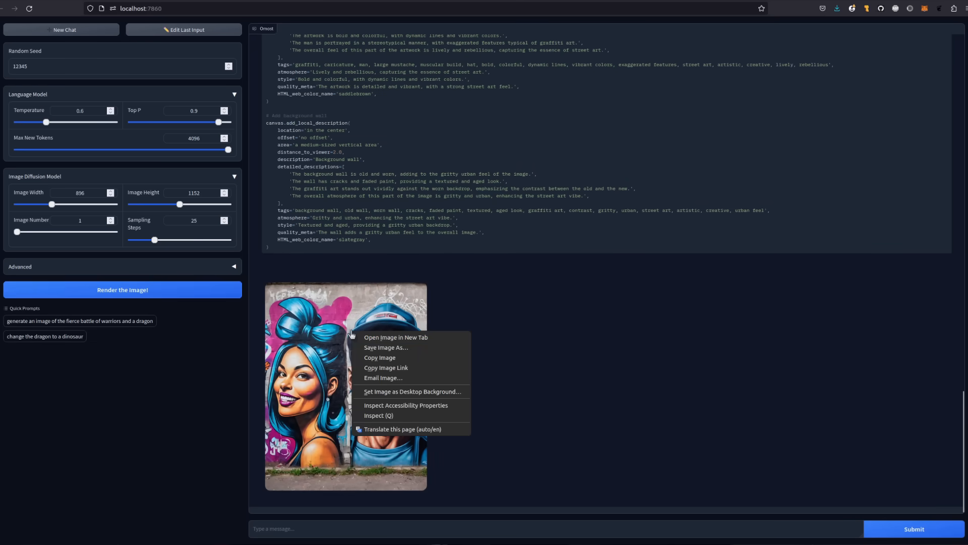
click(396, 337)
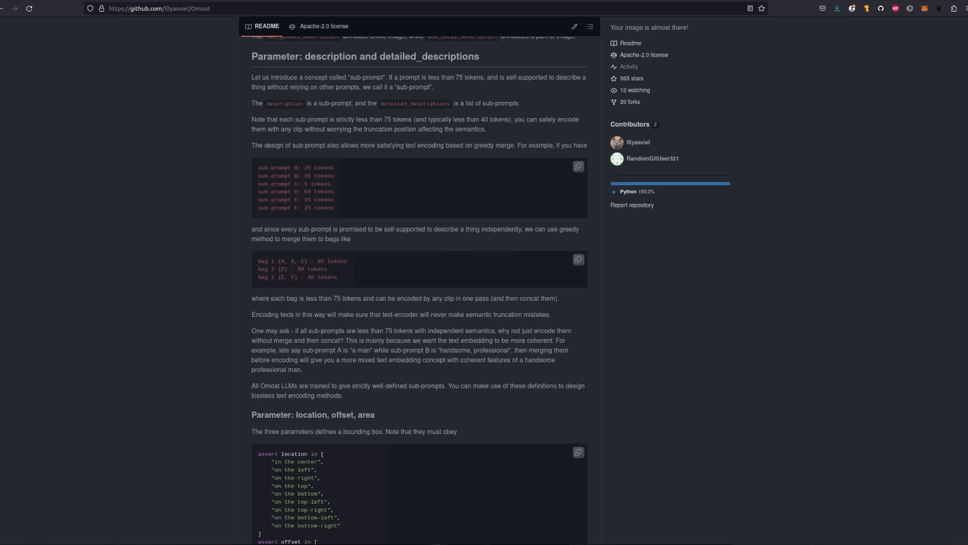
mouse_move(864, 237)
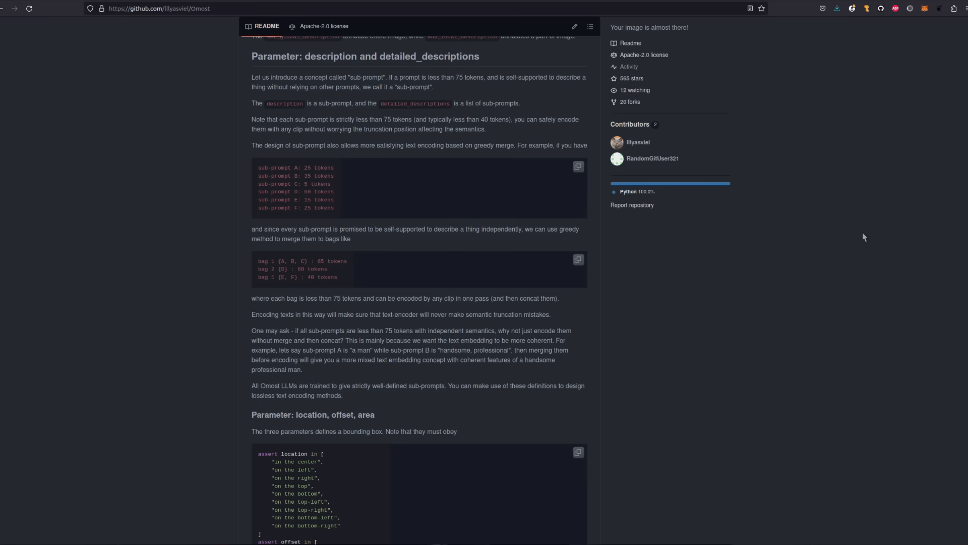
Step: Scroll the Omost README down to the Get Started commands and Screenshots section
scroll(down, 3)
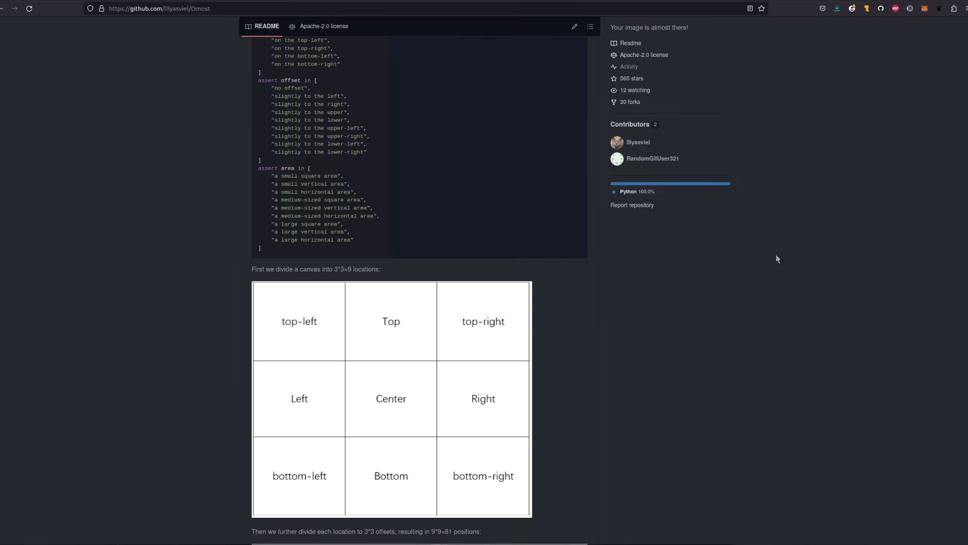
scroll(down, 3)
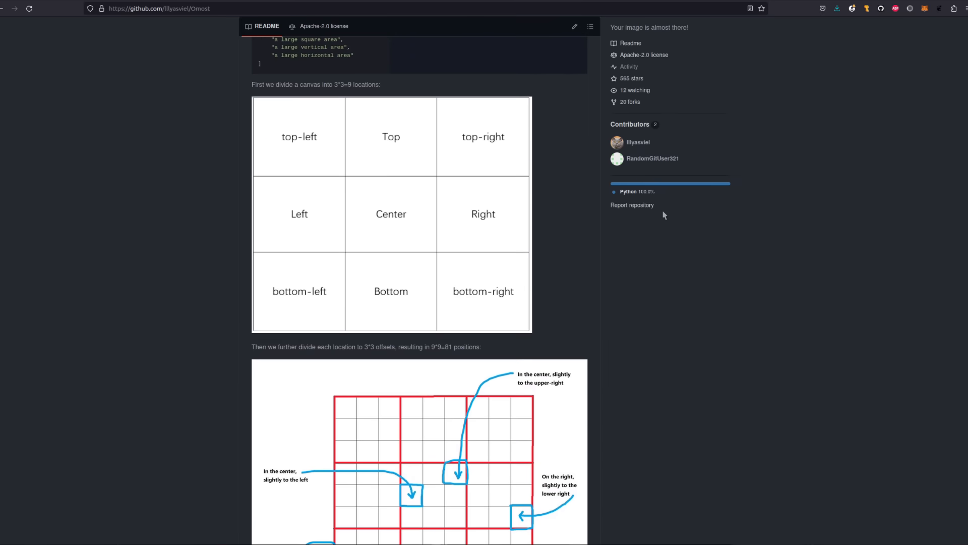
mouse_move(789, 268)
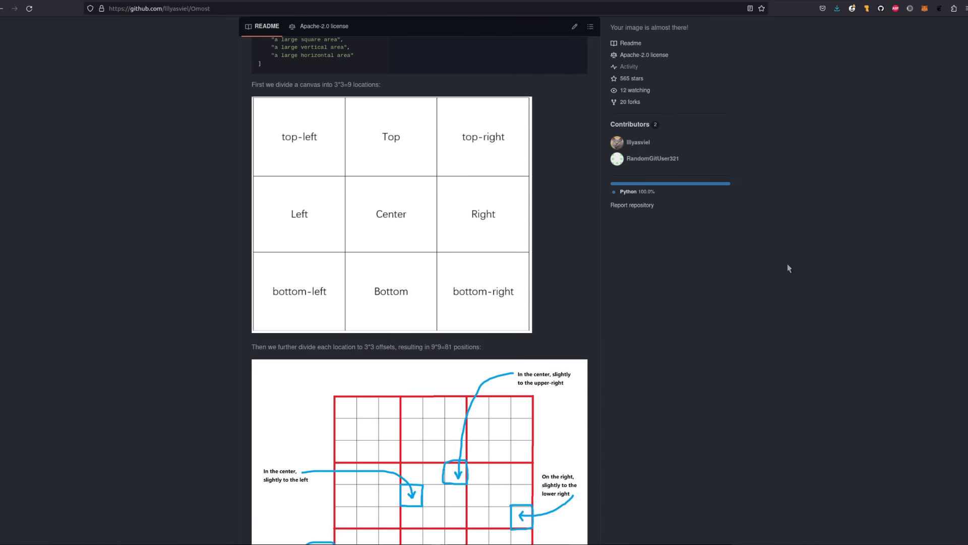
scroll(down, 3)
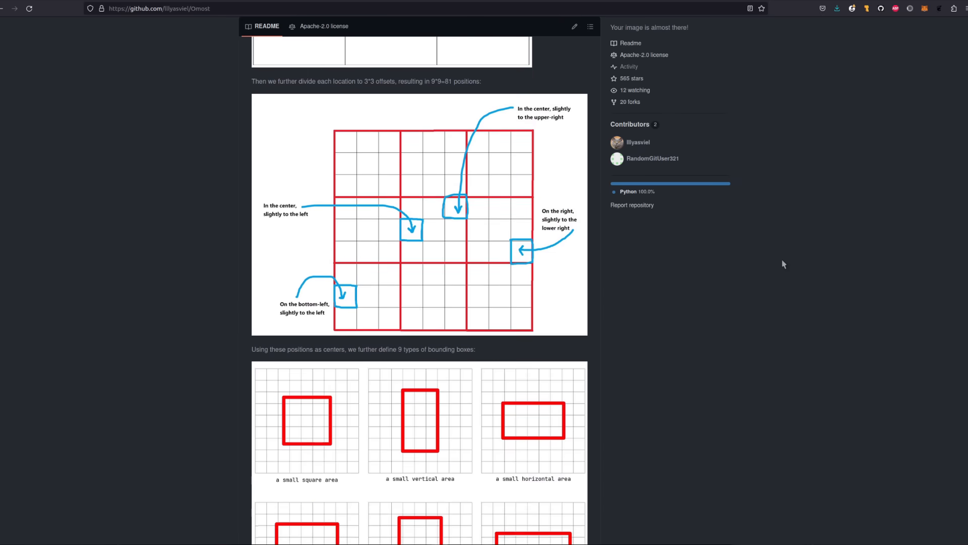
scroll(down, 3)
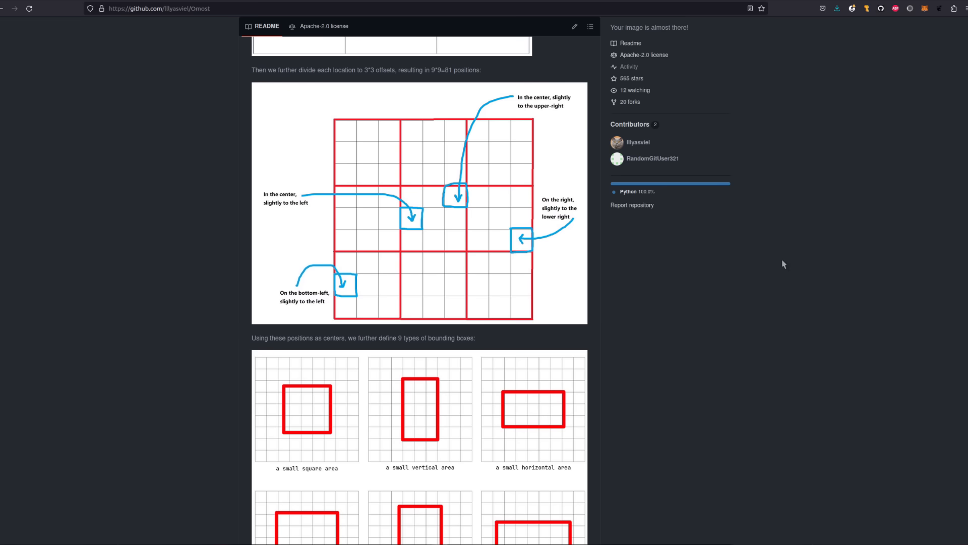
scroll(down, 3)
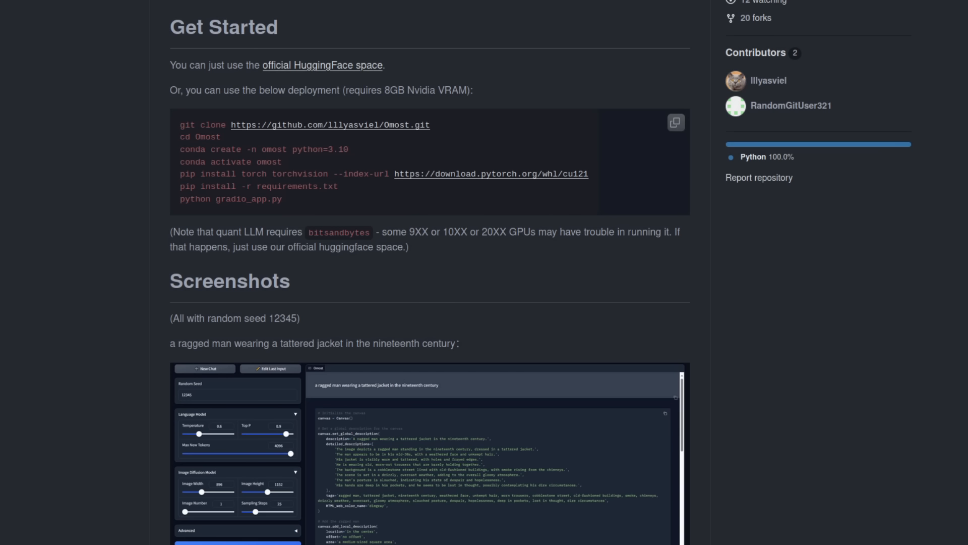
Step: Scroll the README to the Get Started git clone and conda commands and the Screenshots heading
scroll(up, 3)
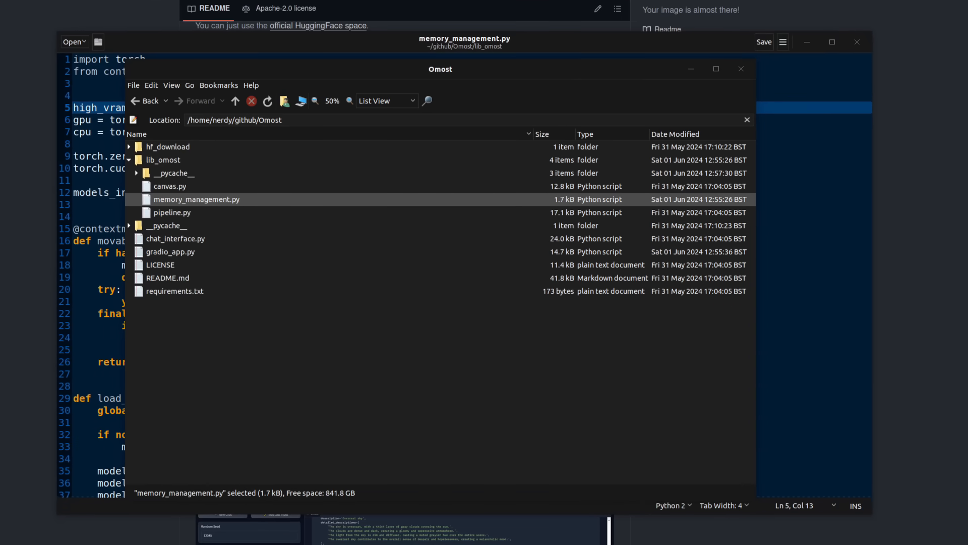
mouse_move(167, 165)
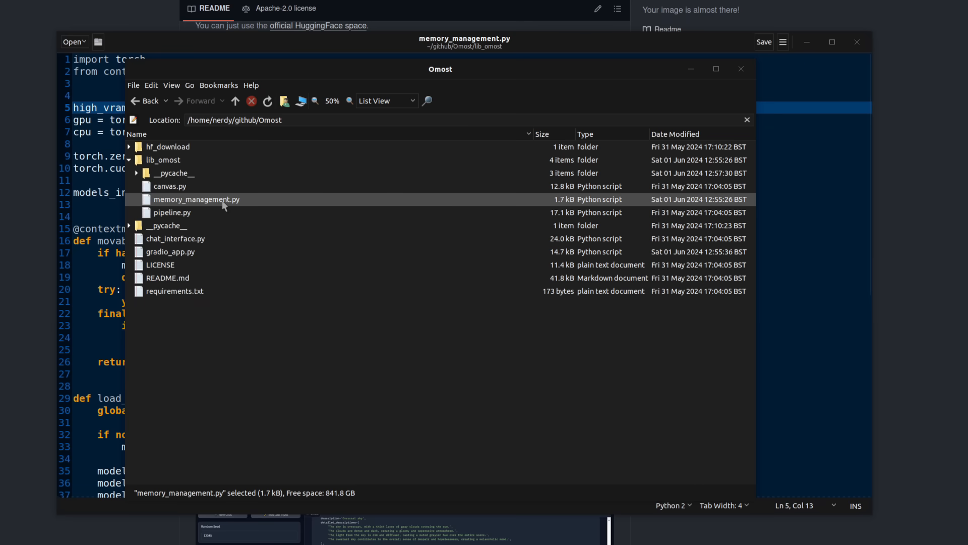
mouse_move(689, 69)
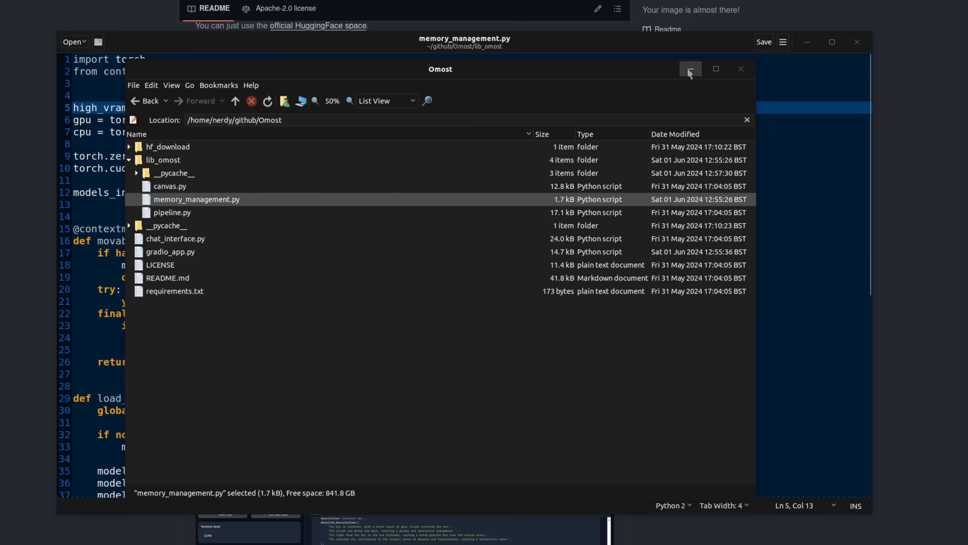
Step: Put away the file browser so memory_management.py's high_vram = True line is fully visible
click(690, 69)
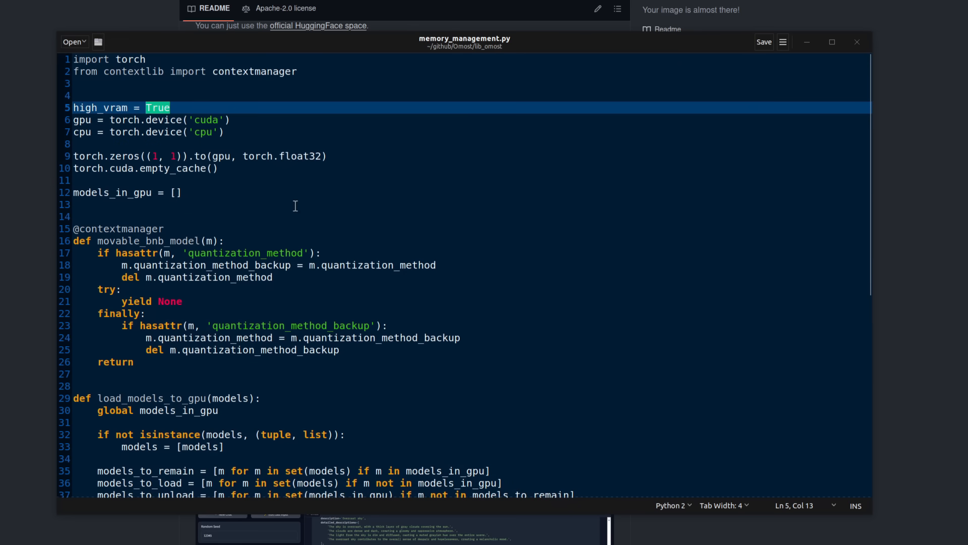
mouse_move(183, 106)
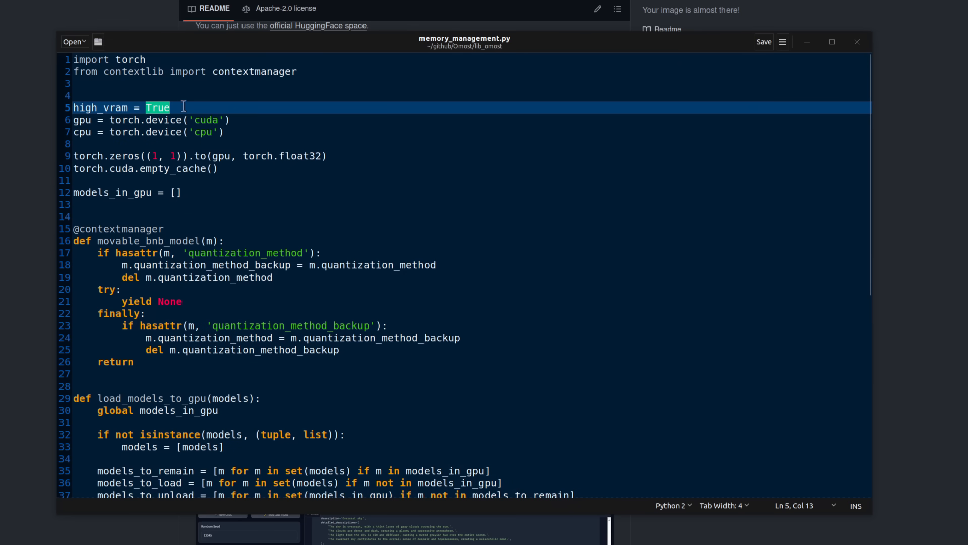
mouse_move(370, 200)
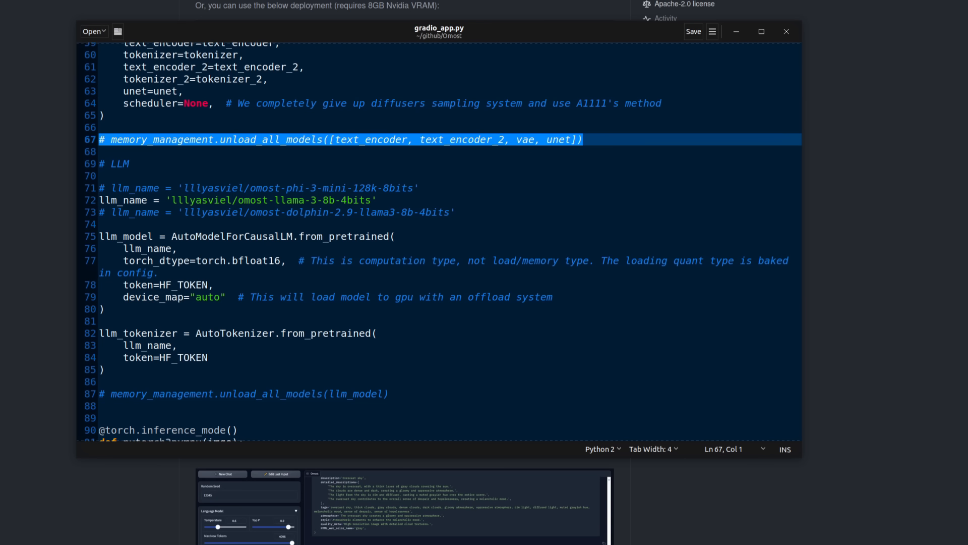
mouse_move(638, 122)
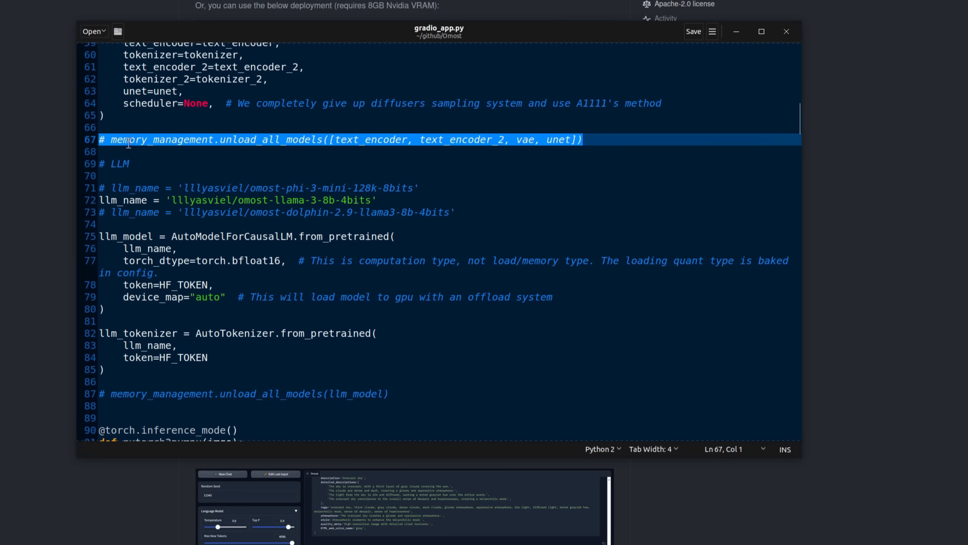
mouse_move(238, 381)
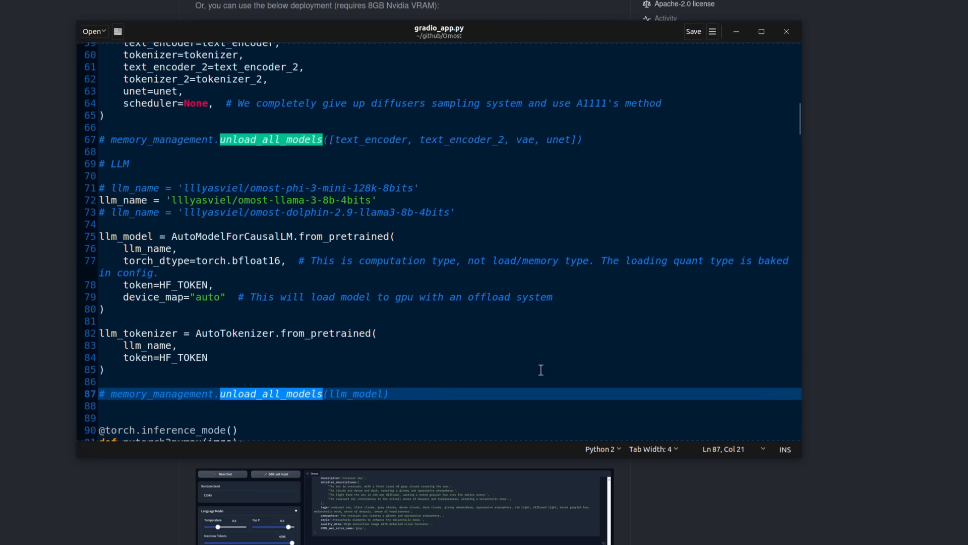
mouse_move(363, 377)
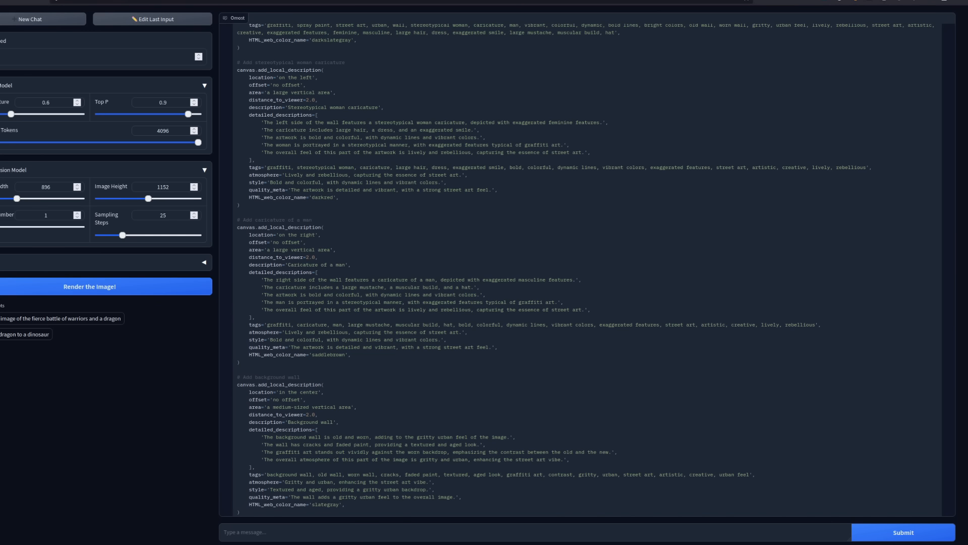
mouse_move(747, 98)
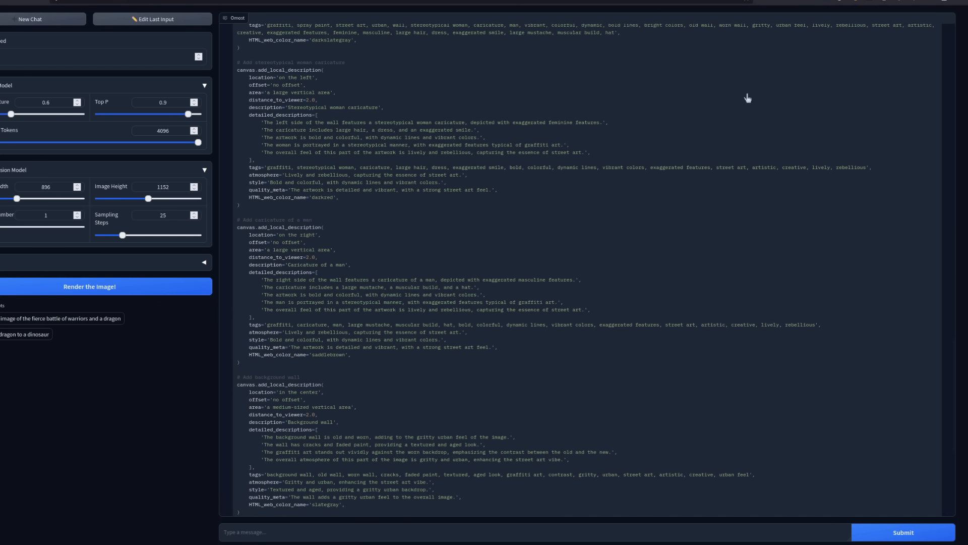
mouse_move(563, 341)
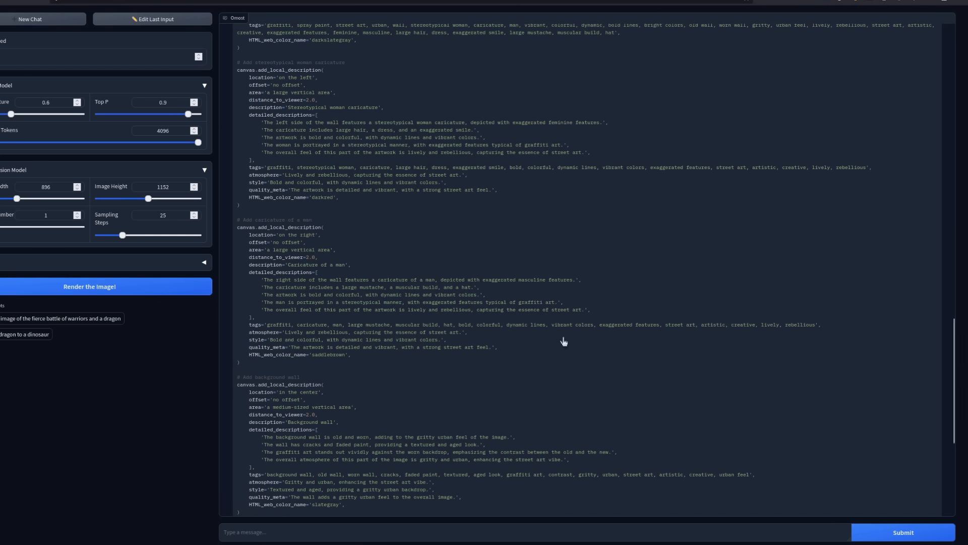
mouse_move(623, 396)
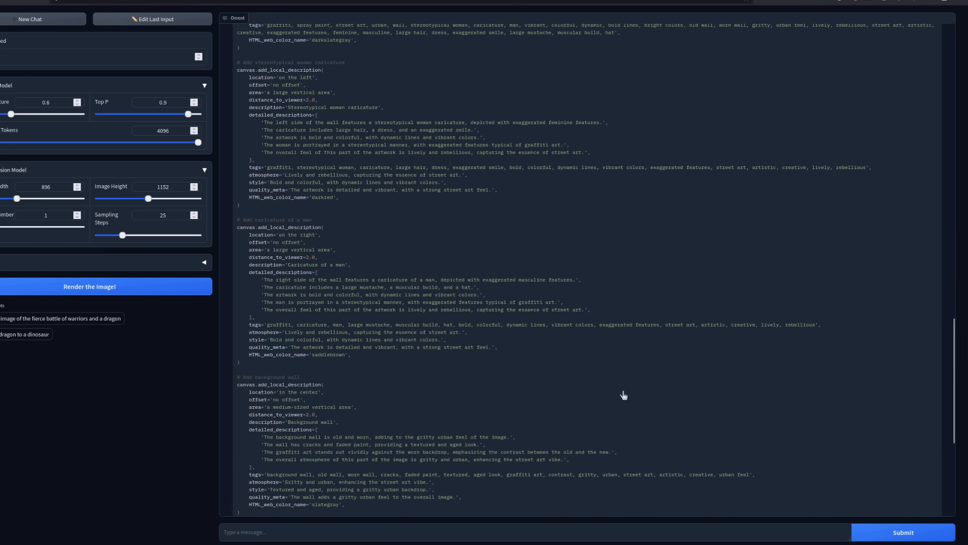
mouse_move(705, 371)
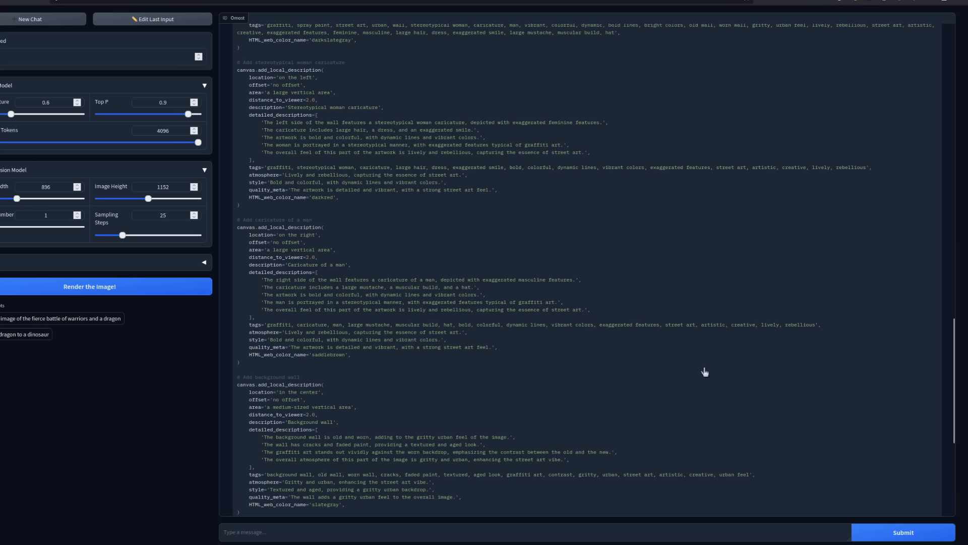
mouse_move(715, 331)
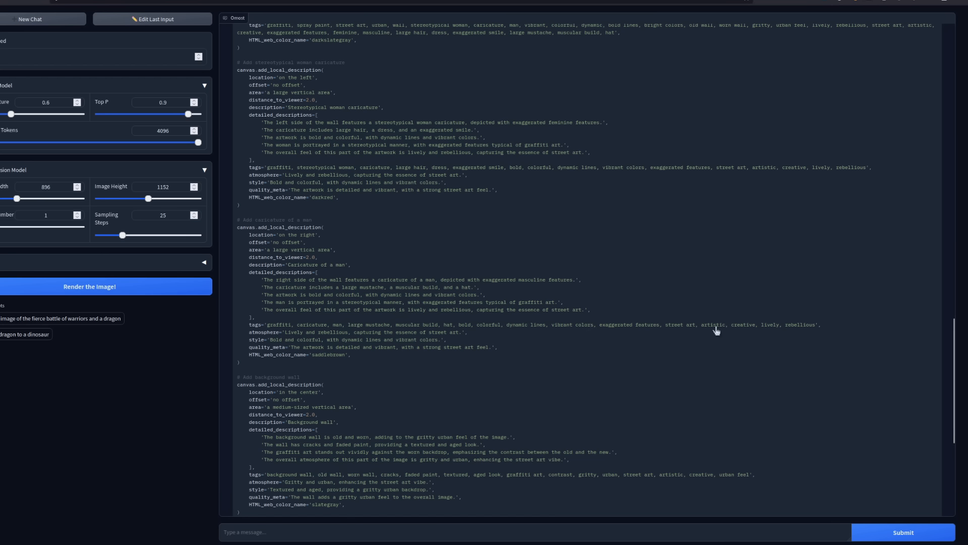
mouse_move(819, 334)
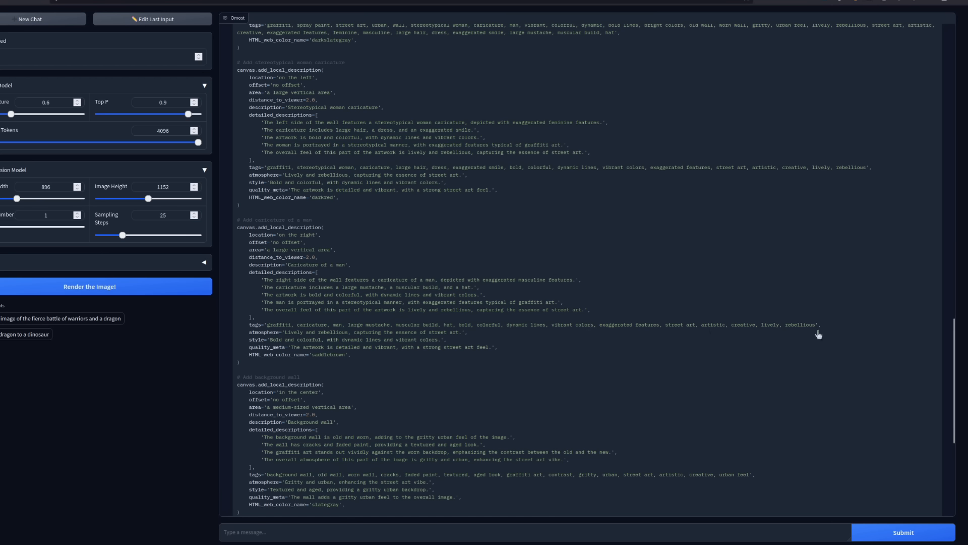
mouse_move(869, 524)
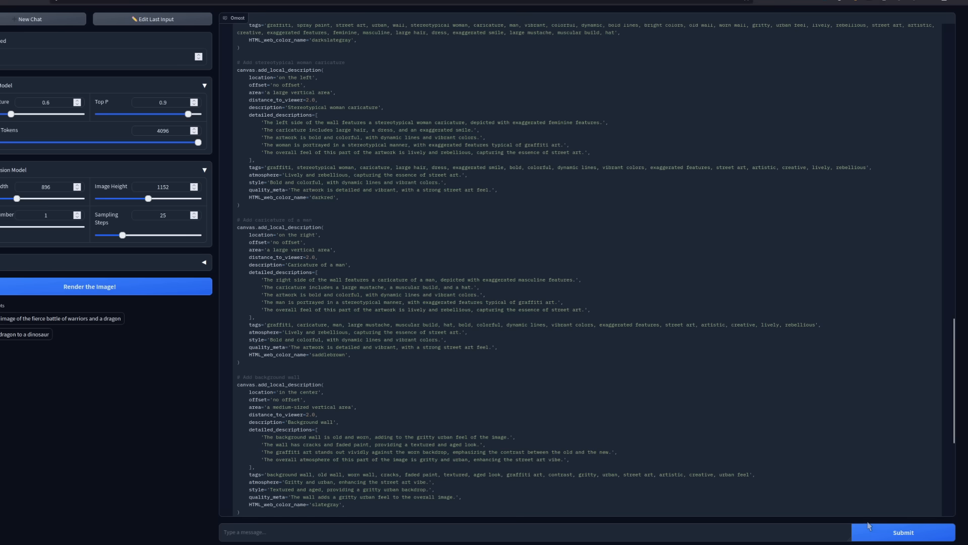
mouse_move(844, 281)
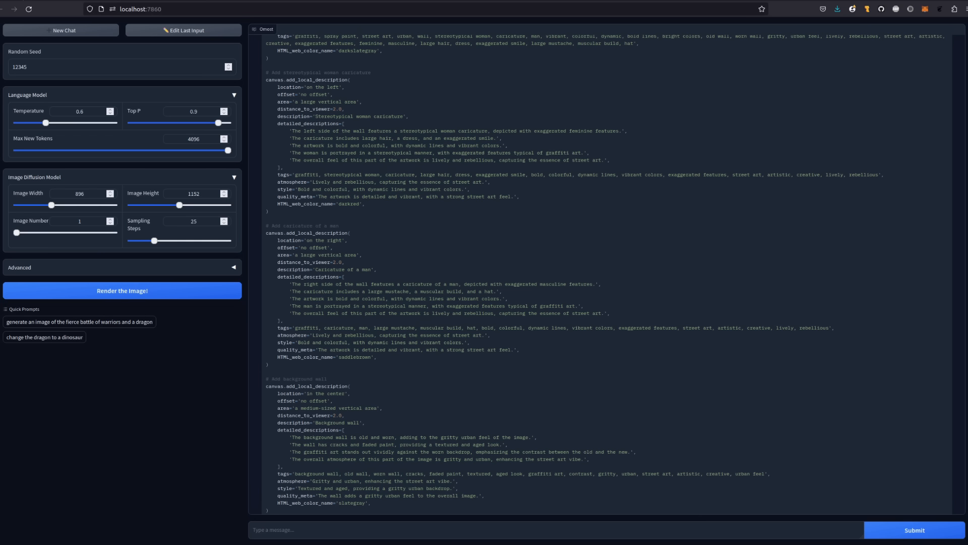
mouse_move(243, 529)
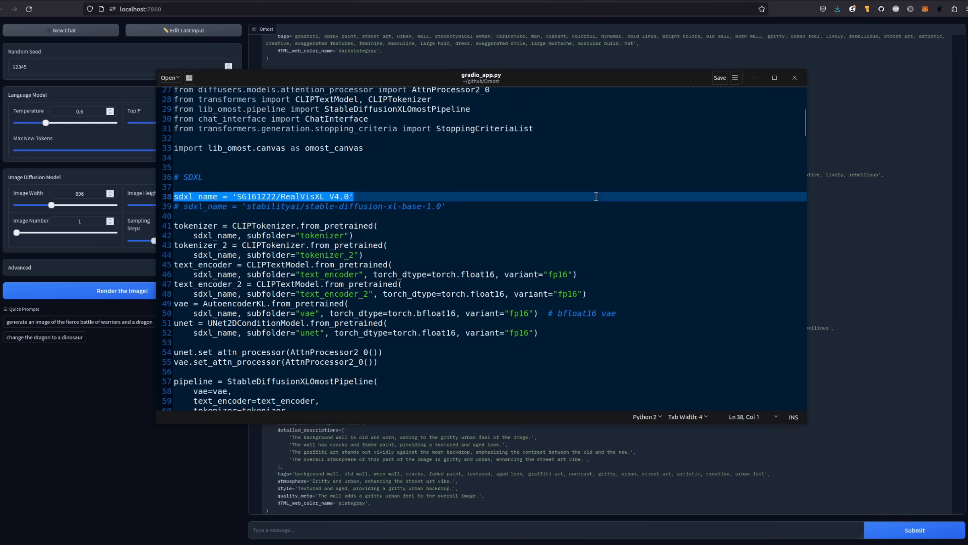
mouse_move(190, 192)
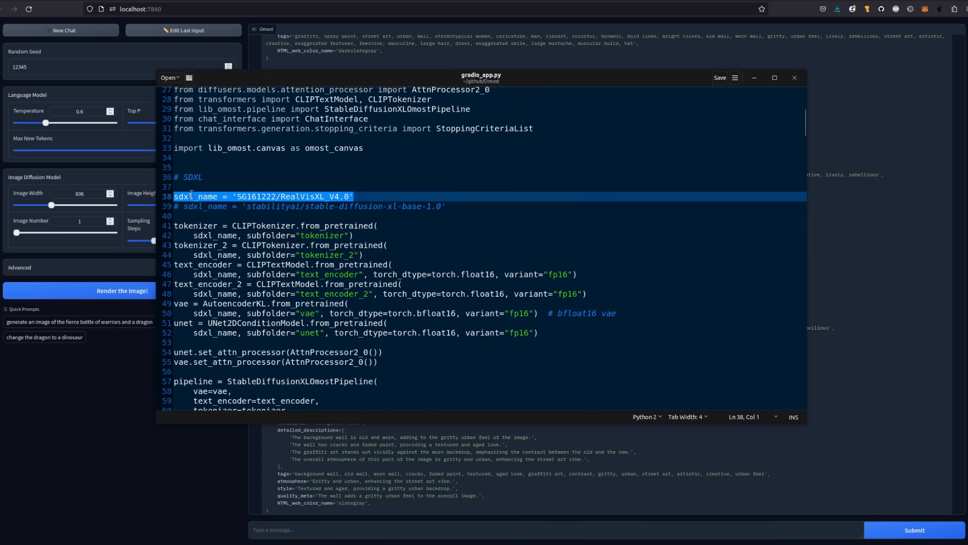
mouse_move(303, 190)
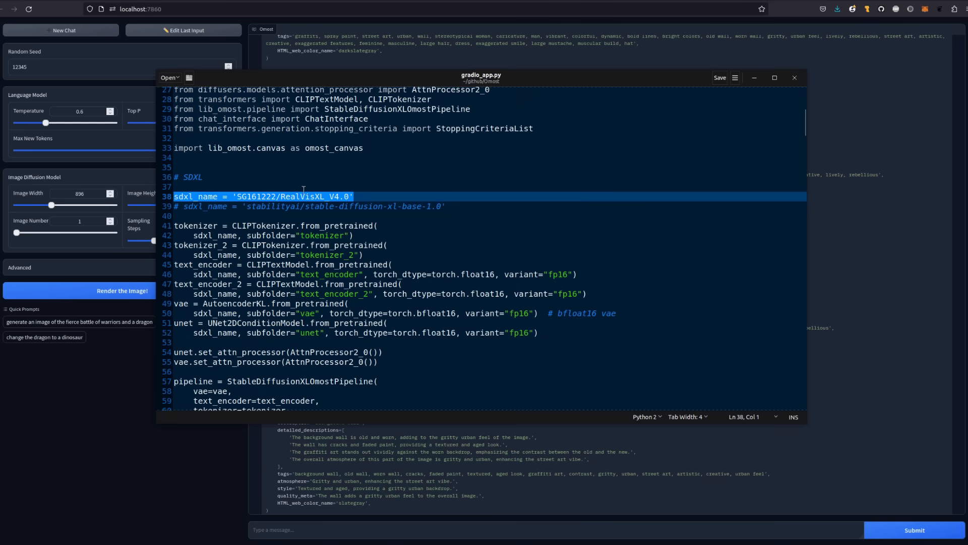
Step: Scroll past sdxl_name RealVisXL_V4.0 and llm_name, then return to the two graffiti renders in Omost
scroll(down, 3)
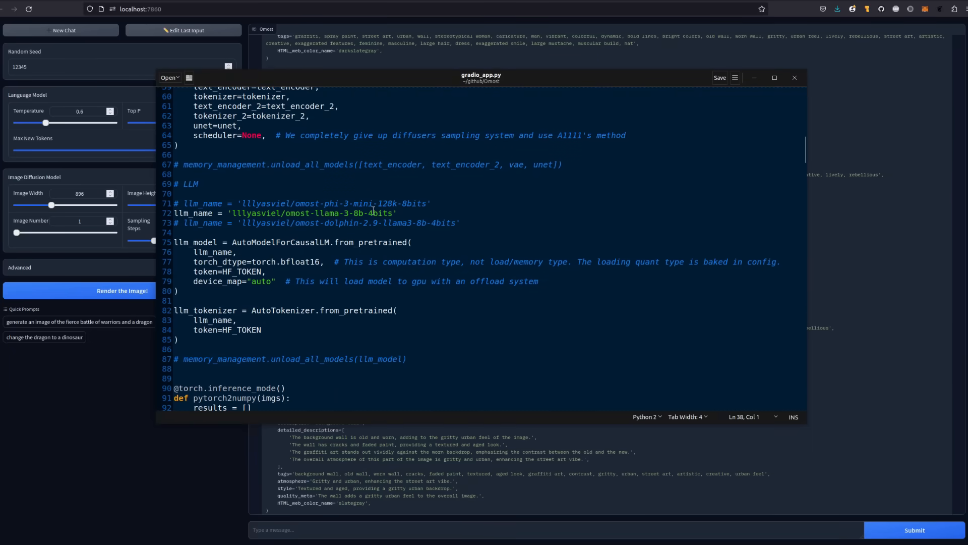
mouse_move(520, 229)
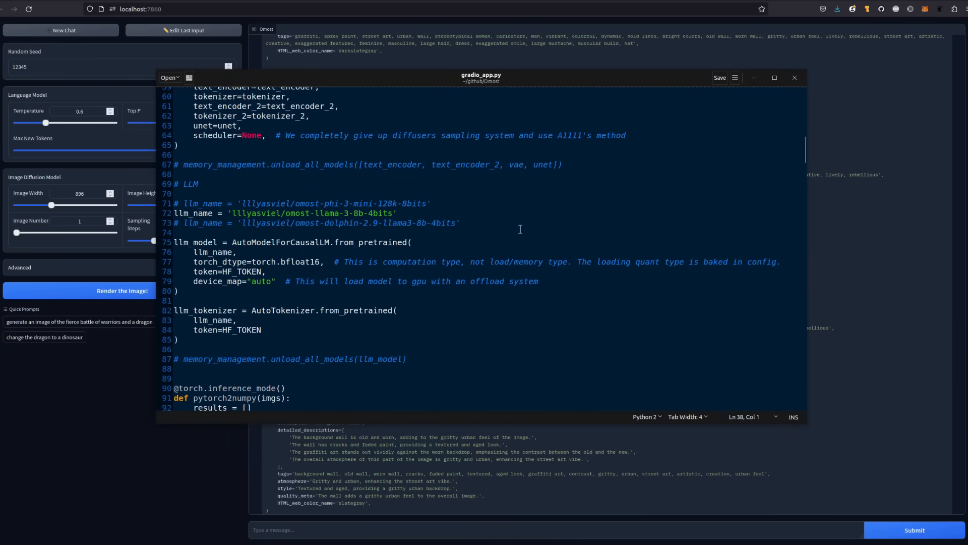
mouse_move(337, 213)
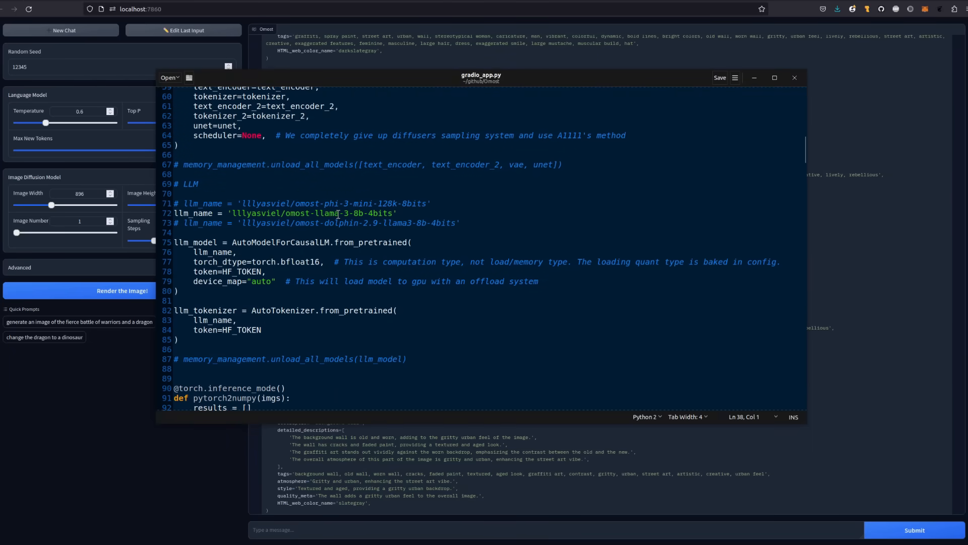
click(793, 78)
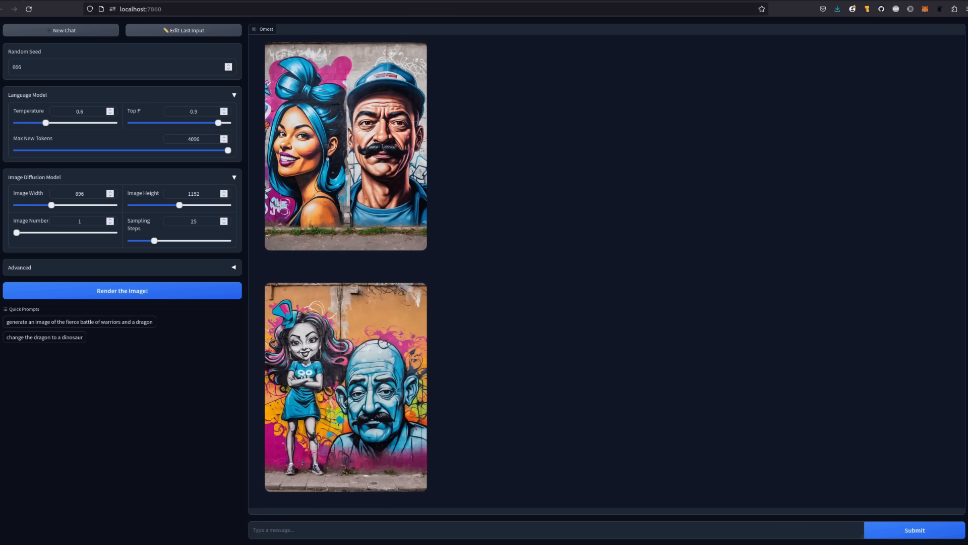